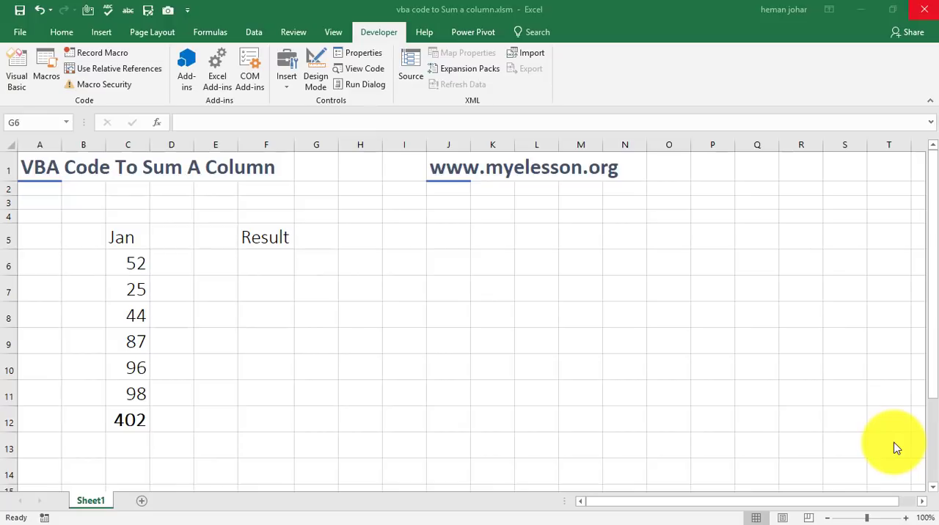
pyautogui.moveTo(121, 242)
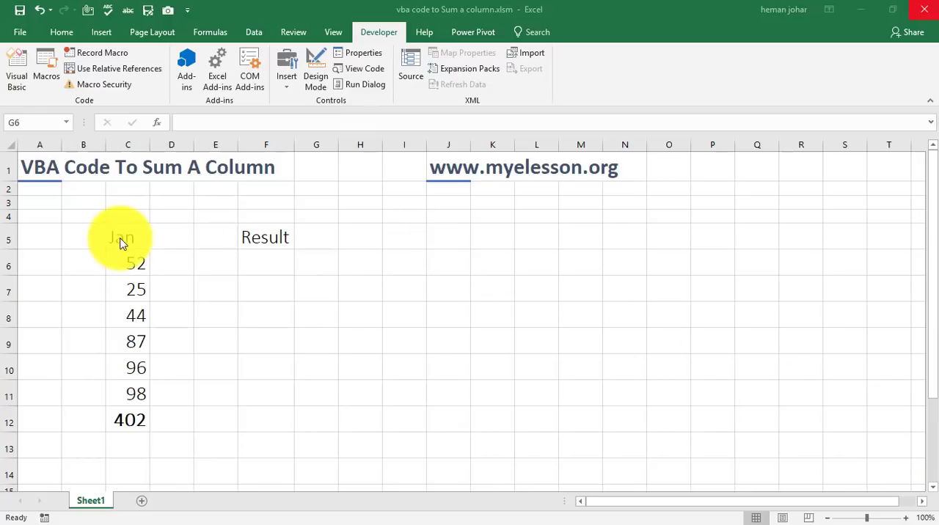
pyautogui.moveTo(120, 358)
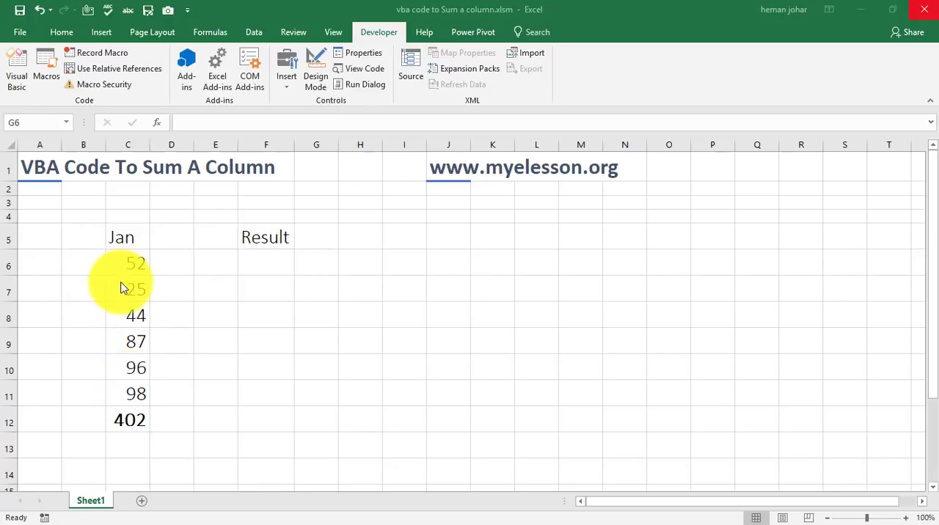
pyautogui.moveTo(129, 426)
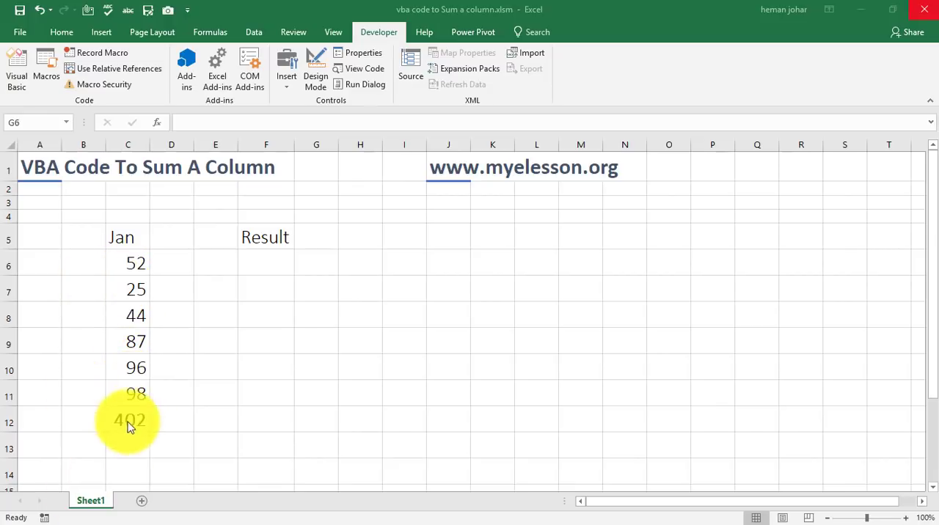
# Check the formula behind the 402 total, then go into Excel's options.
pyautogui.click(129, 420)
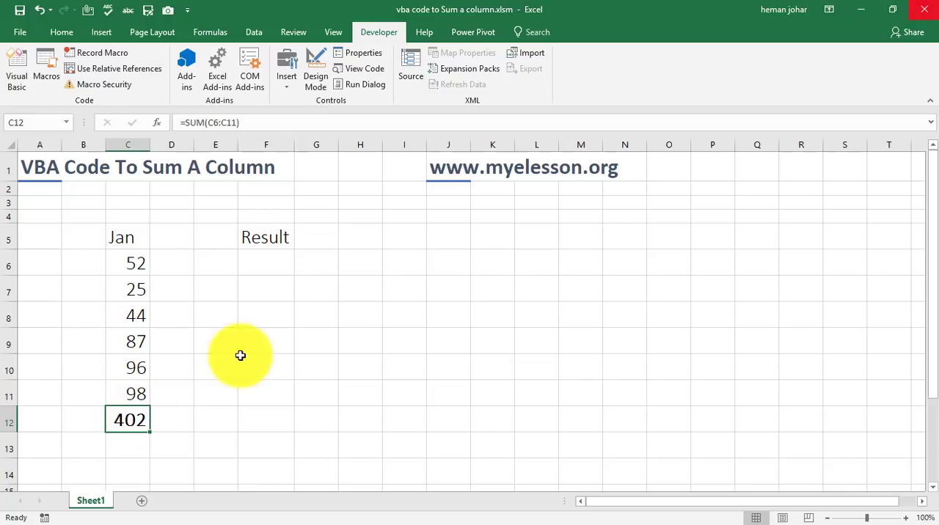
pyautogui.moveTo(267, 350)
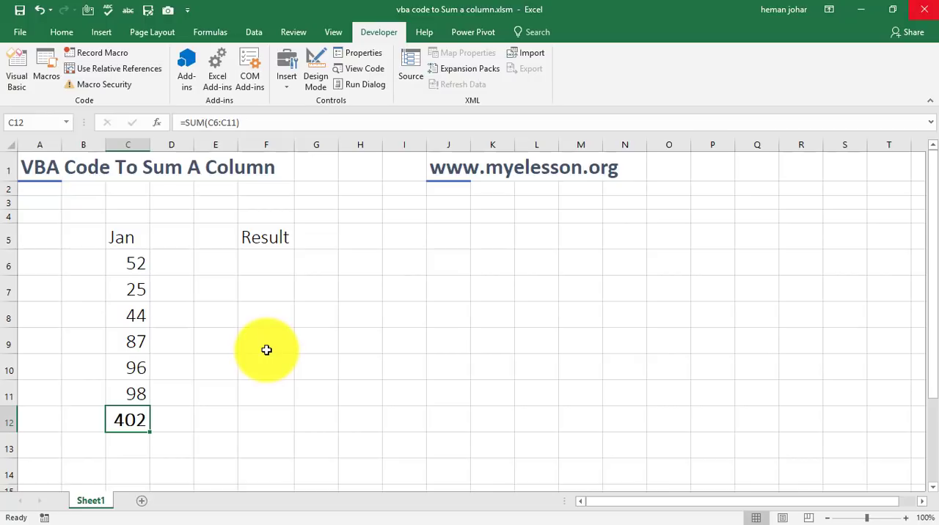
pyautogui.moveTo(379, 32)
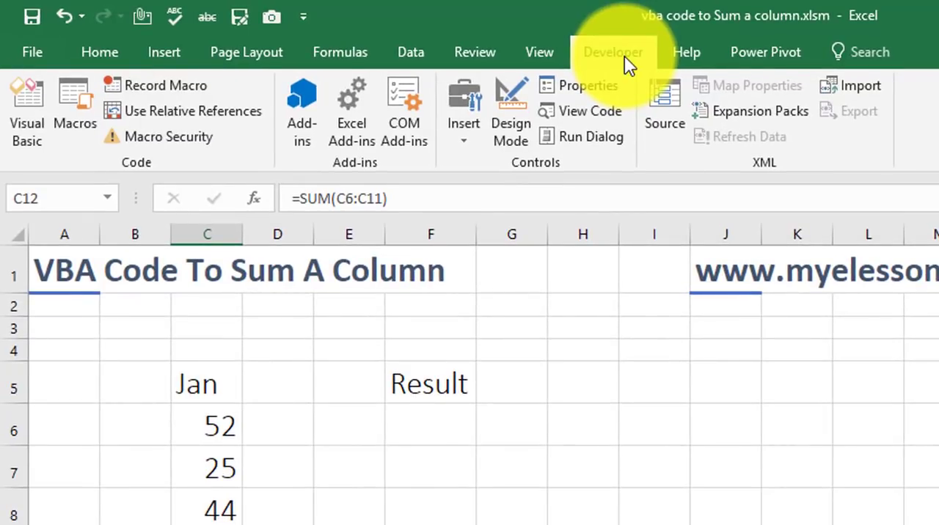
pyautogui.click(613, 53)
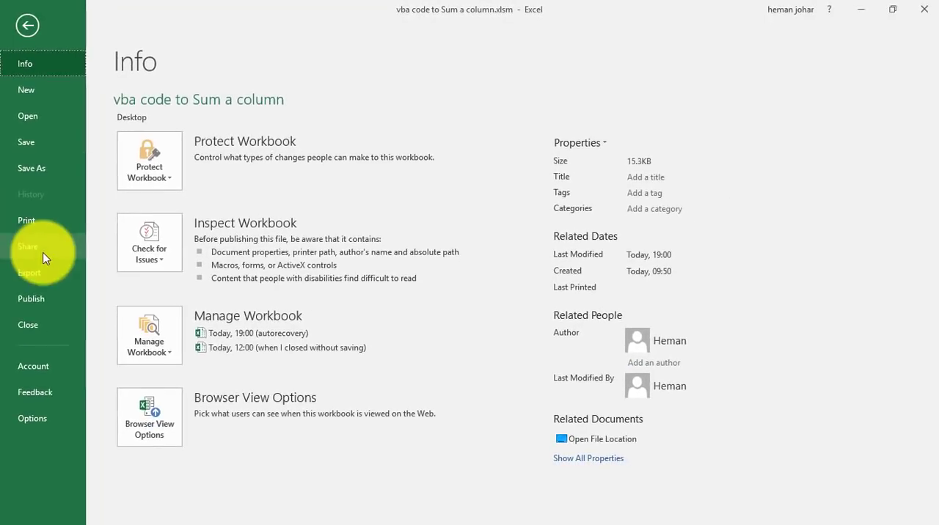
pyautogui.moveTo(32, 418)
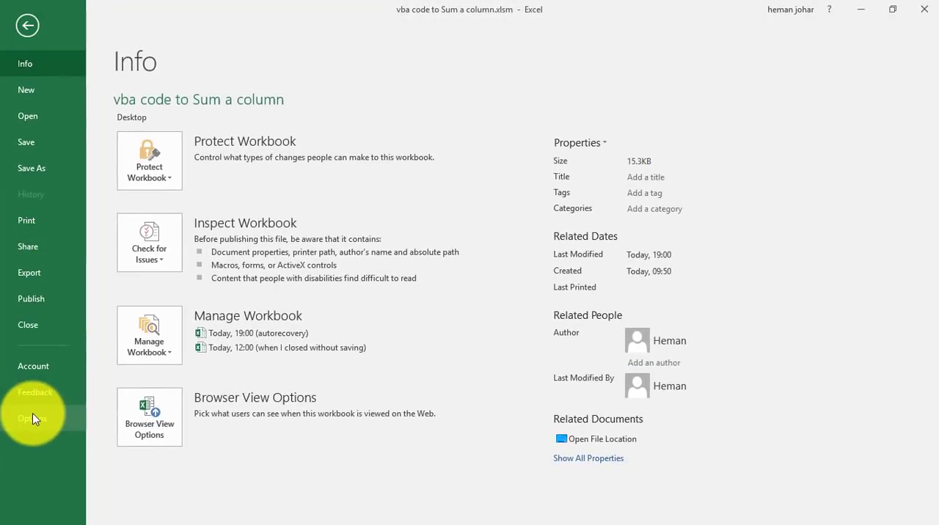
pyautogui.click(32, 418)
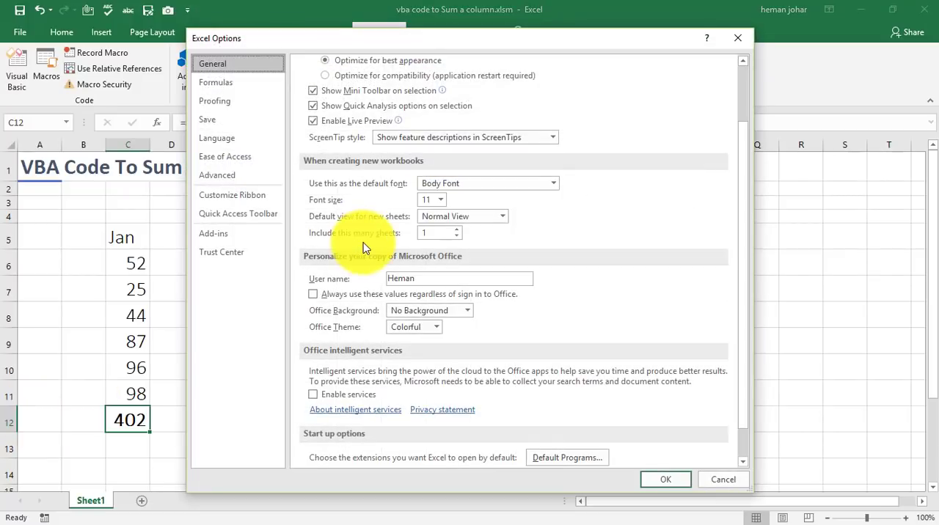
# Enable the Developer tab in the Customize Ribbon settings and return to the sheet.
pyautogui.click(232, 194)
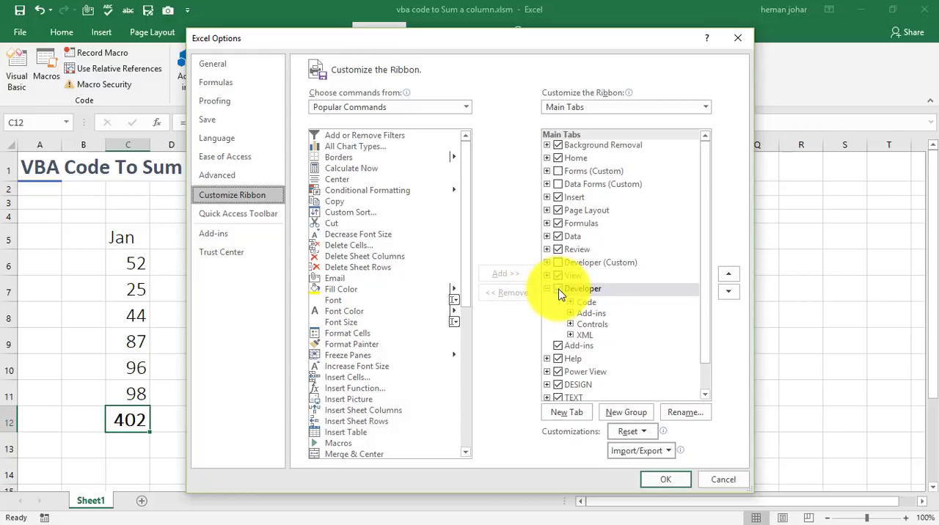
pyautogui.click(557, 288)
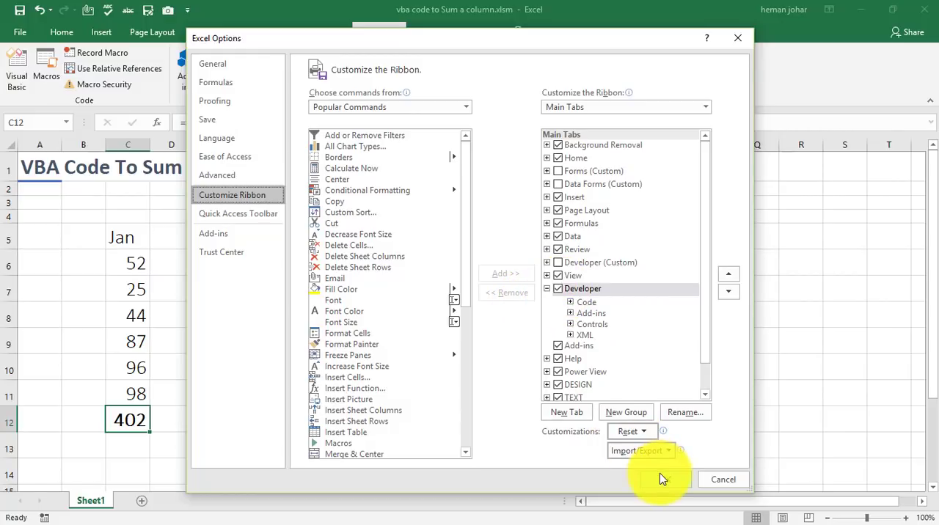
pyautogui.click(722, 478)
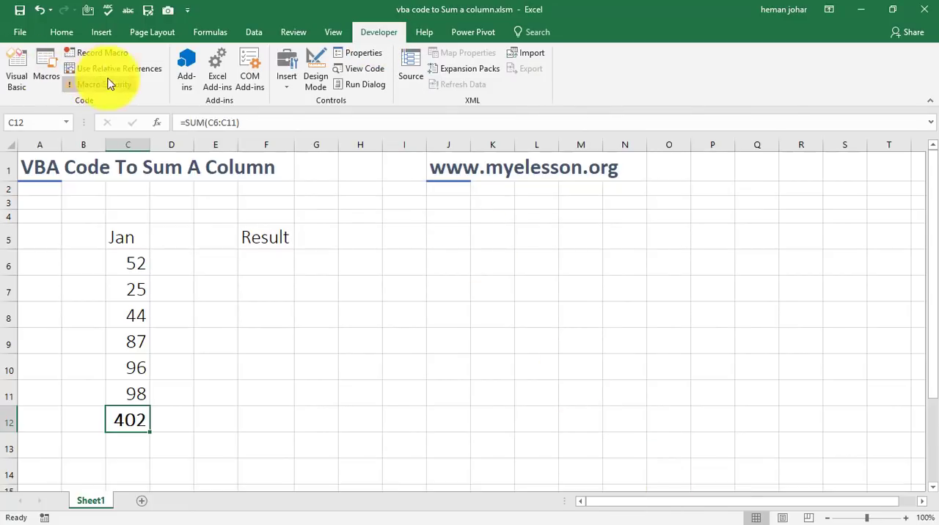
pyautogui.moveTo(355, 76)
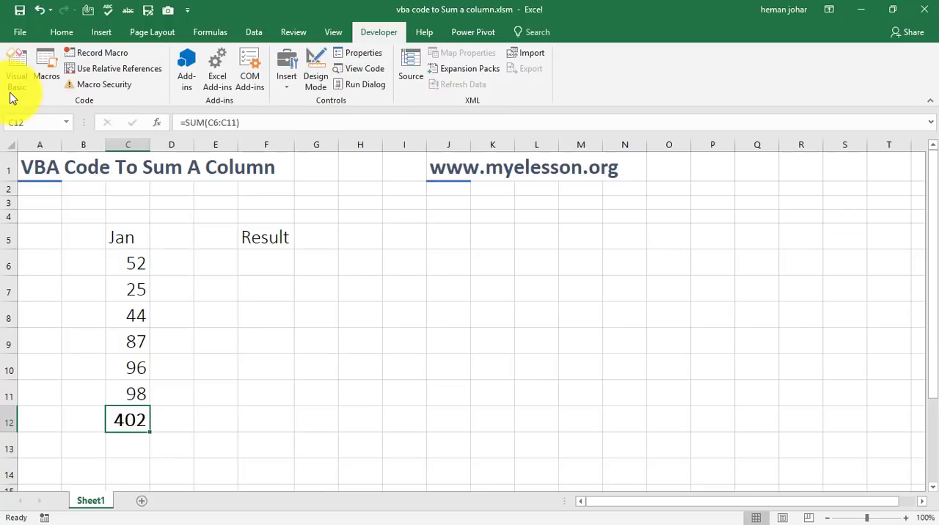
pyautogui.moveTo(16, 66)
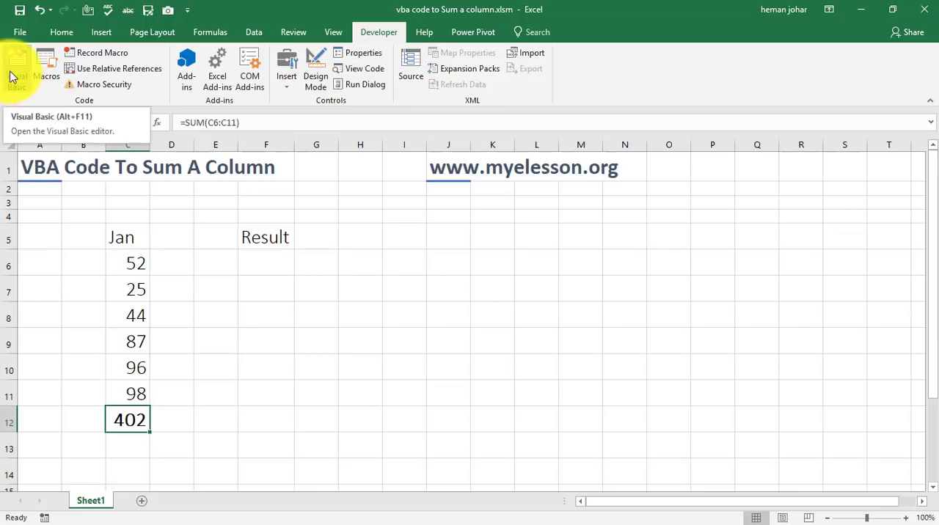
pyautogui.moveTo(47, 70)
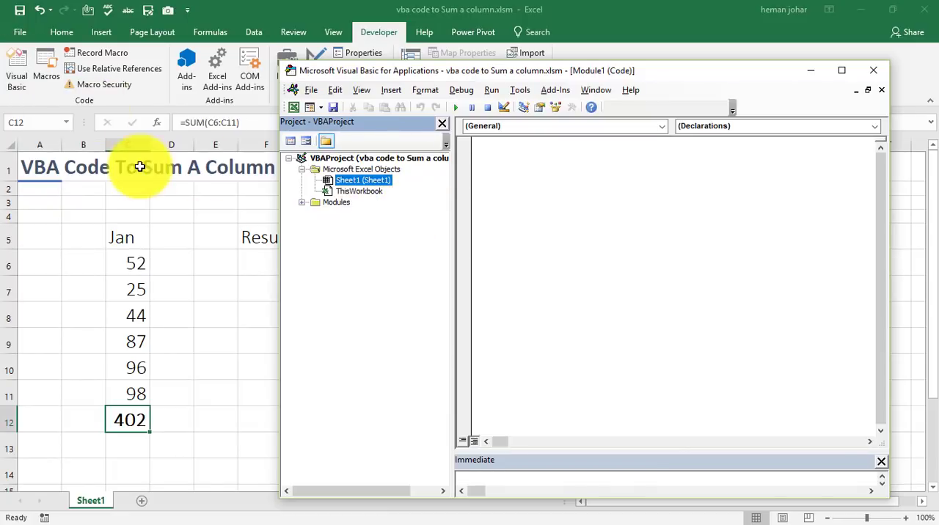
# Insert a new Module2 into the workbook's VBA project and place the cursor in its code window.
pyautogui.click(358, 191)
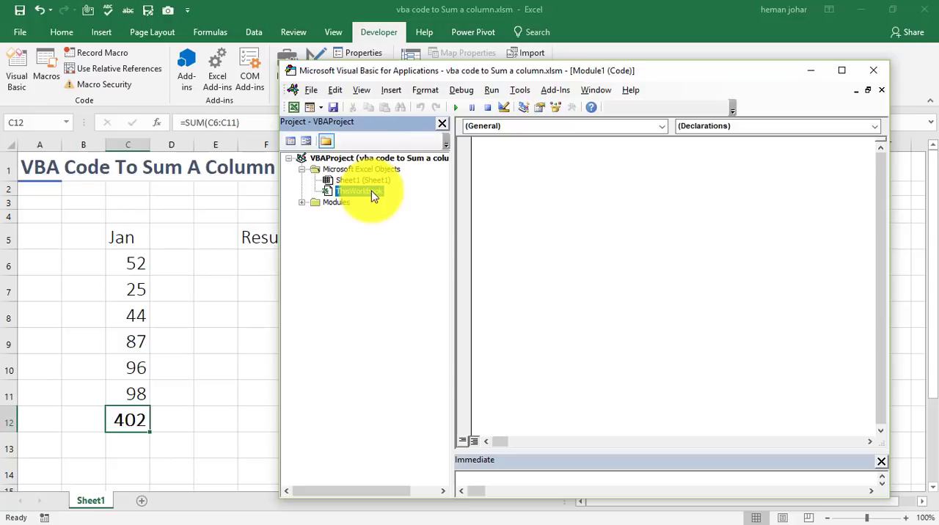
pyautogui.rightClick(359, 191)
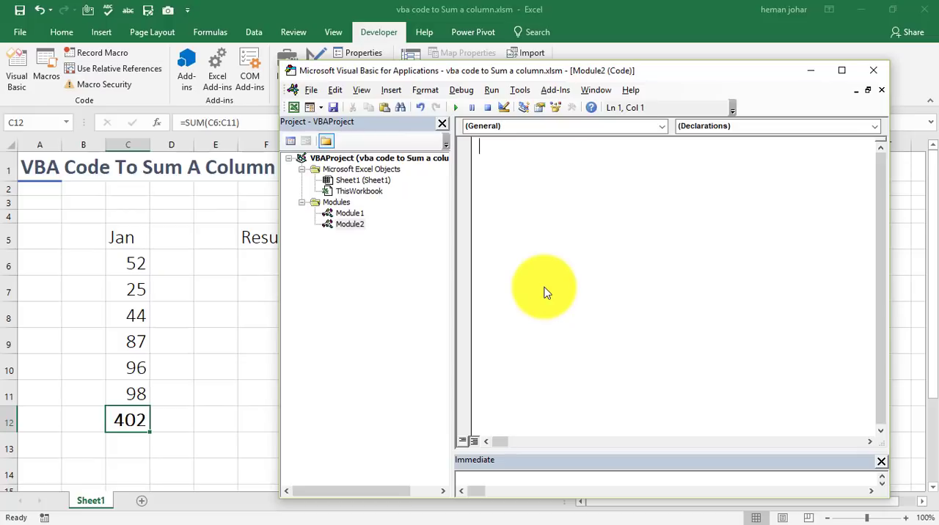
pyautogui.moveTo(411, 247)
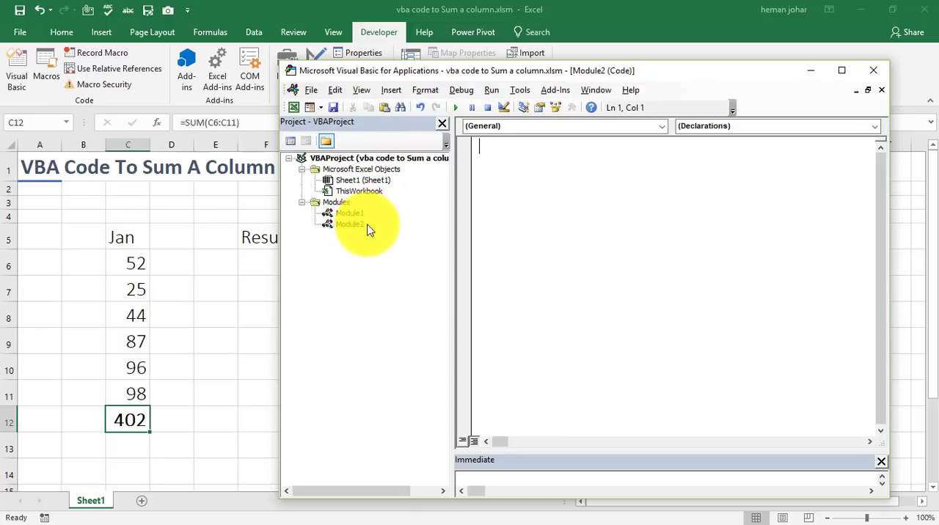
pyautogui.click(350, 213)
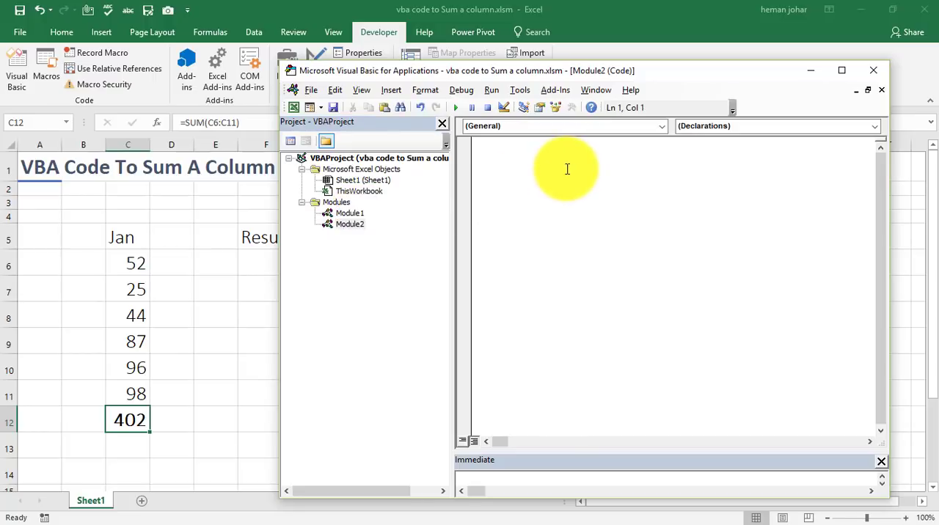
pyautogui.click(482, 147)
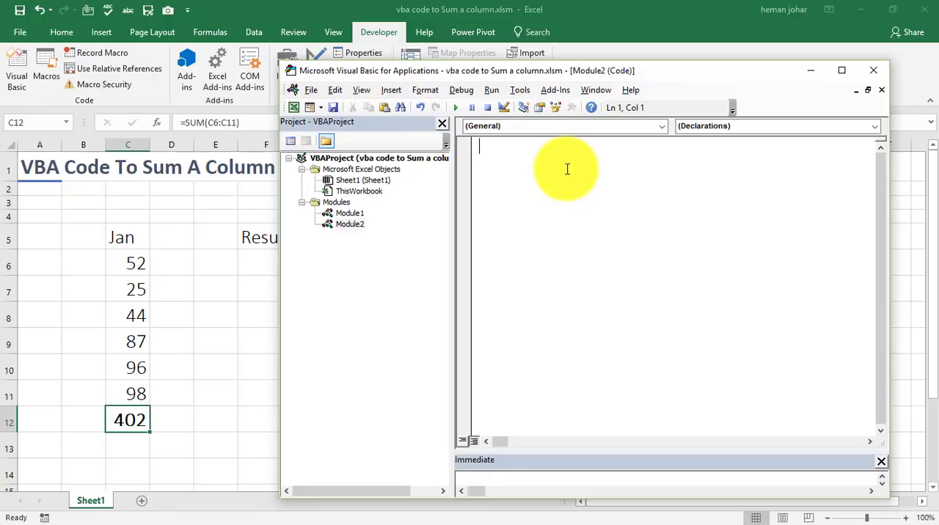
# Write Sub add_numbers_in_column in Module2 to create the empty procedure.
pyautogui.write('sub')
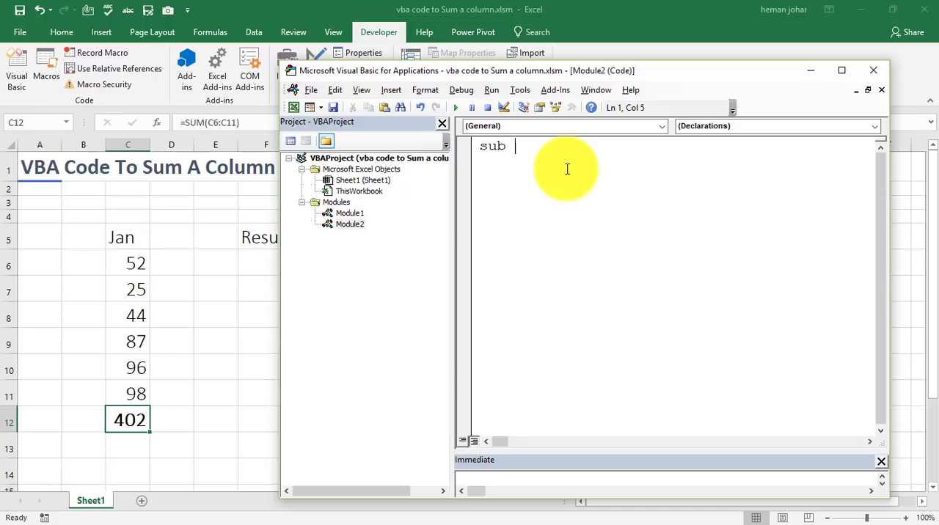
pyautogui.write('a')
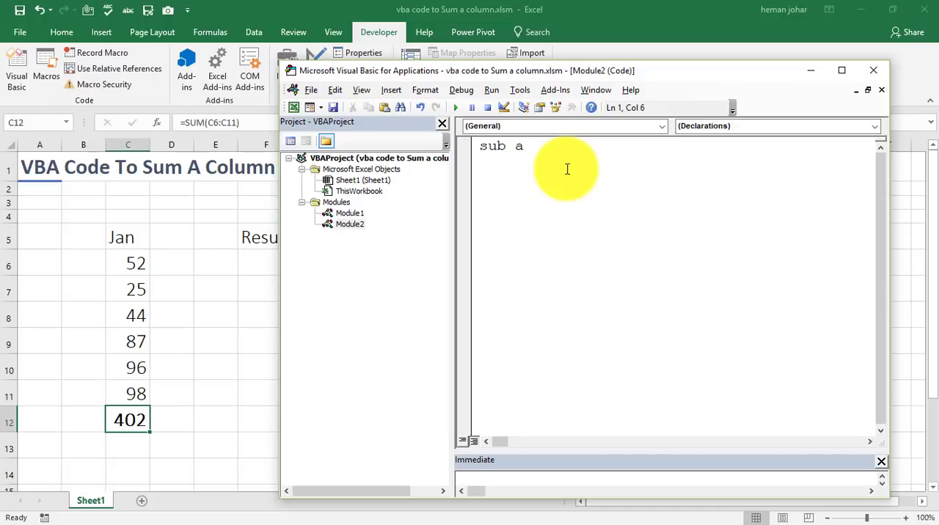
pyautogui.write('dd')
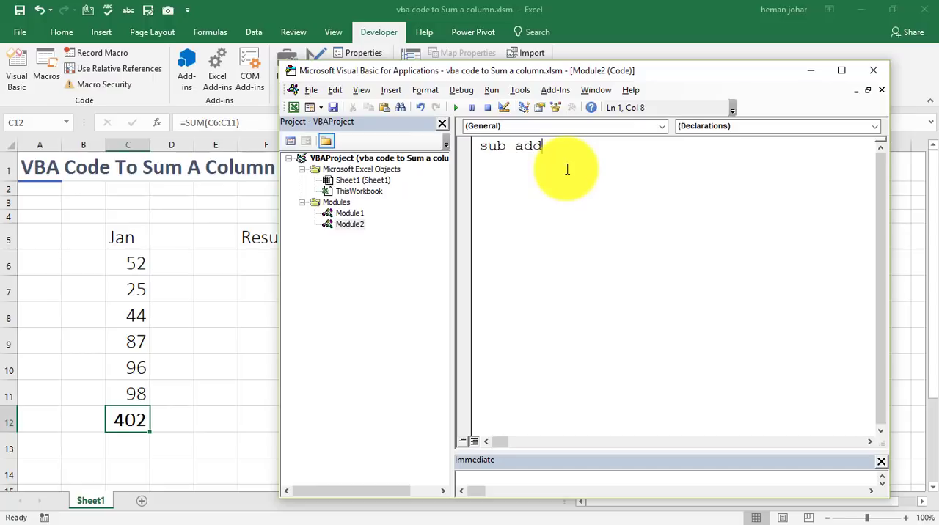
pyautogui.write('_numbr')
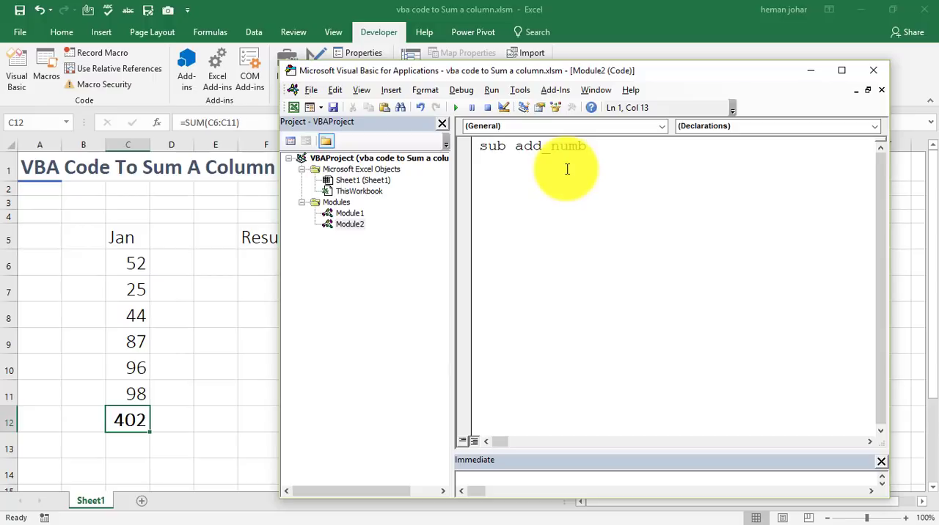
pyautogui.write('ers_in_column(')
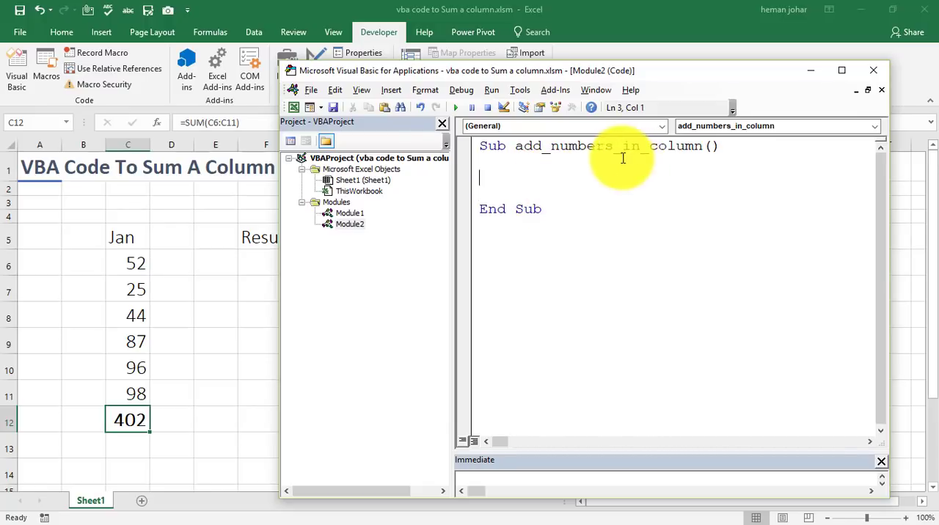
pyautogui.moveTo(112, 306)
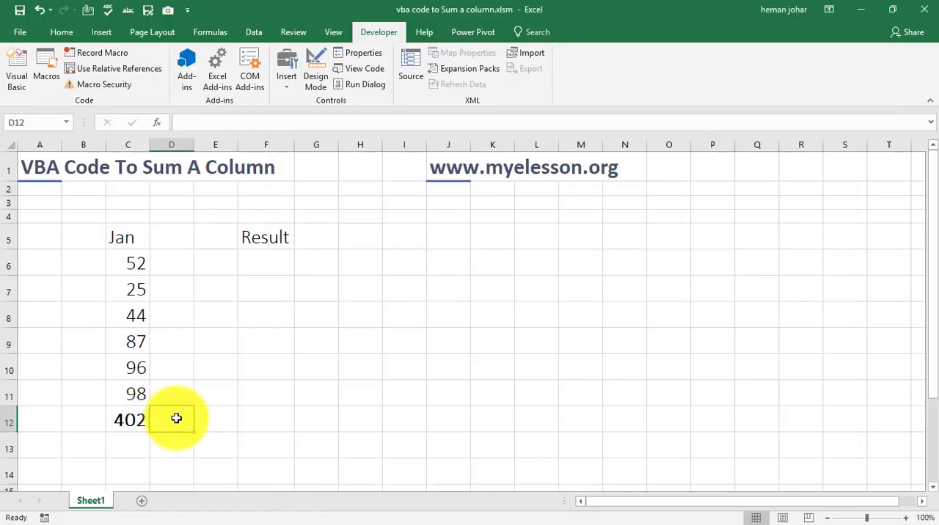
# Enter =sum in the sheet, then return to the VBA editor on Module2's empty macro.
pyautogui.write('=sum')
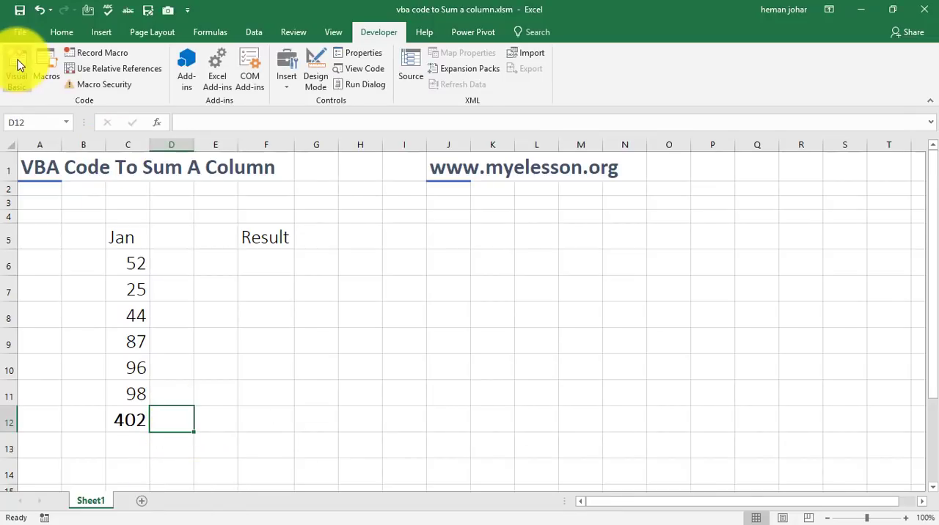
pyautogui.click(18, 70)
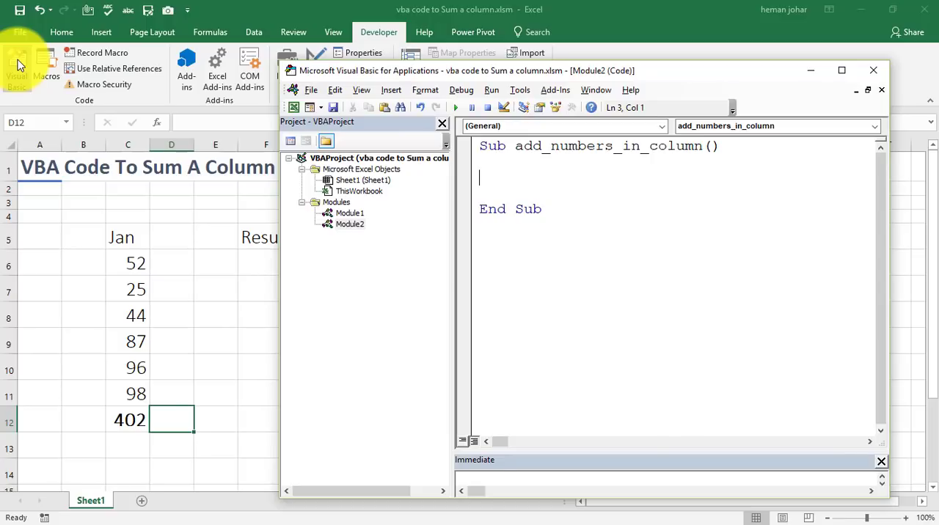
# Declare Dim Total As Long as the first line of the macro.
pyautogui.write('dim')
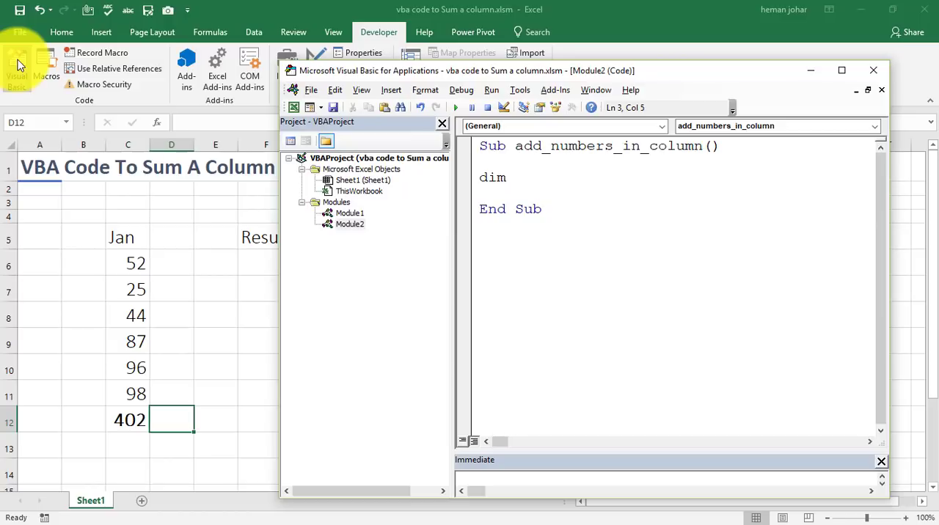
pyautogui.write('Total as')
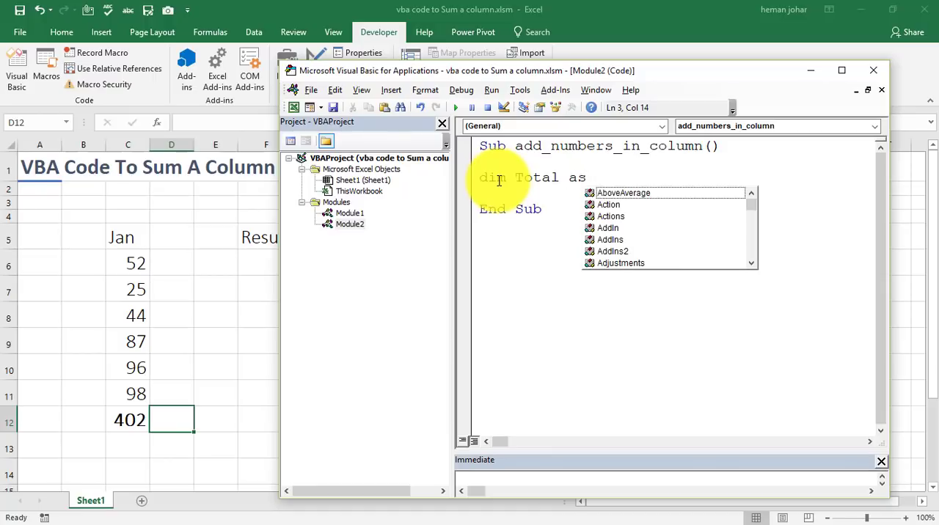
pyautogui.write('long')
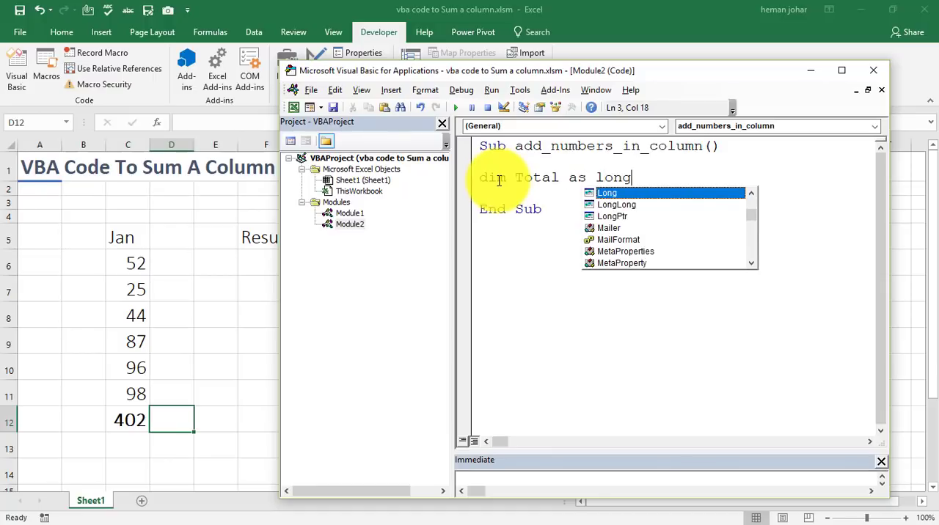
pyautogui.press('Enter')
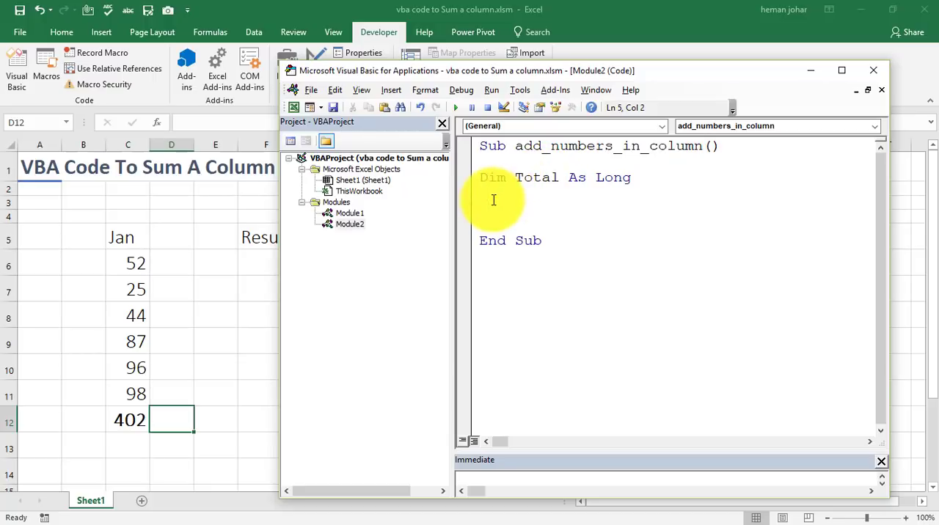
# Begin the assignment Total = WorksheetFunction.Sum( in the macro body.
pyautogui.write('Total')
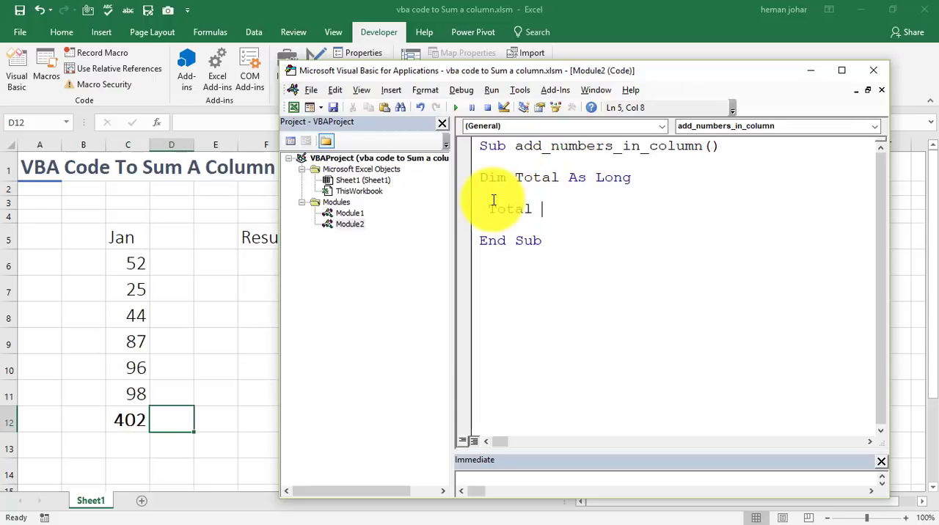
pyautogui.write('=')
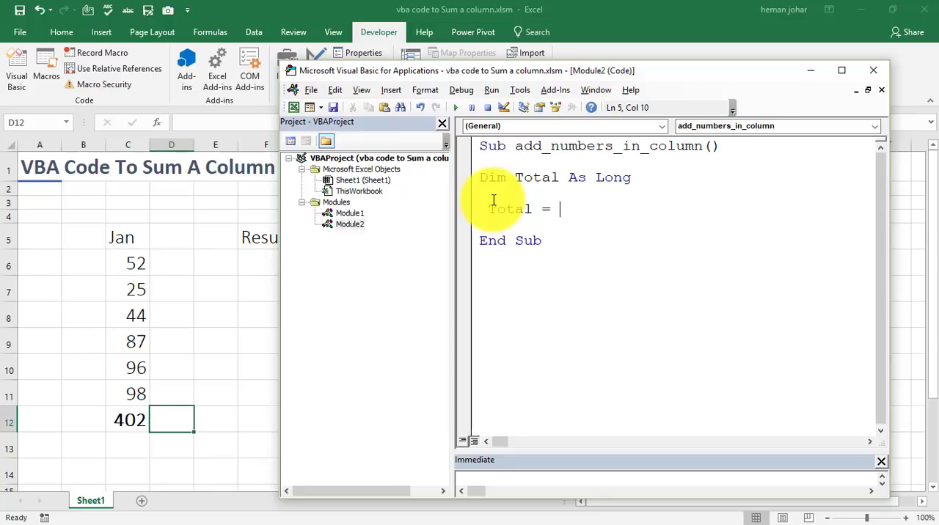
pyautogui.write('worksheet')
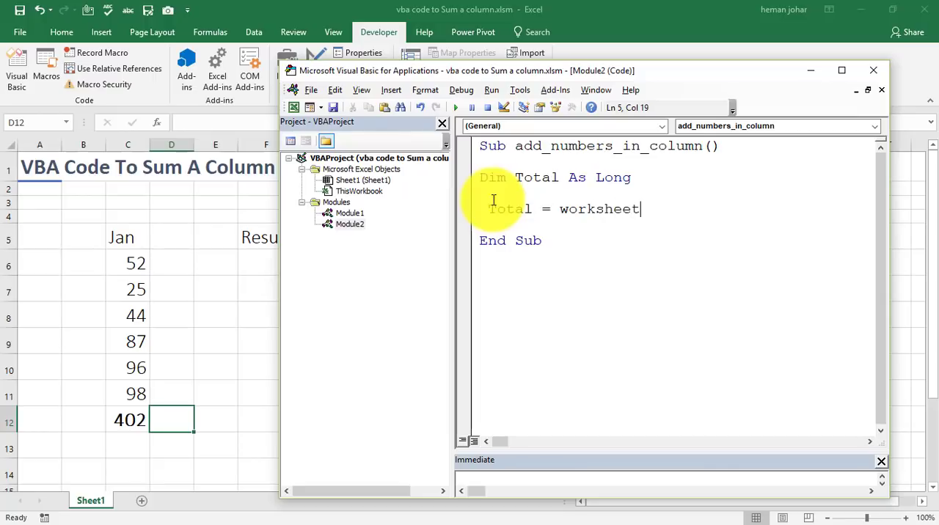
pyautogui.write('Function')
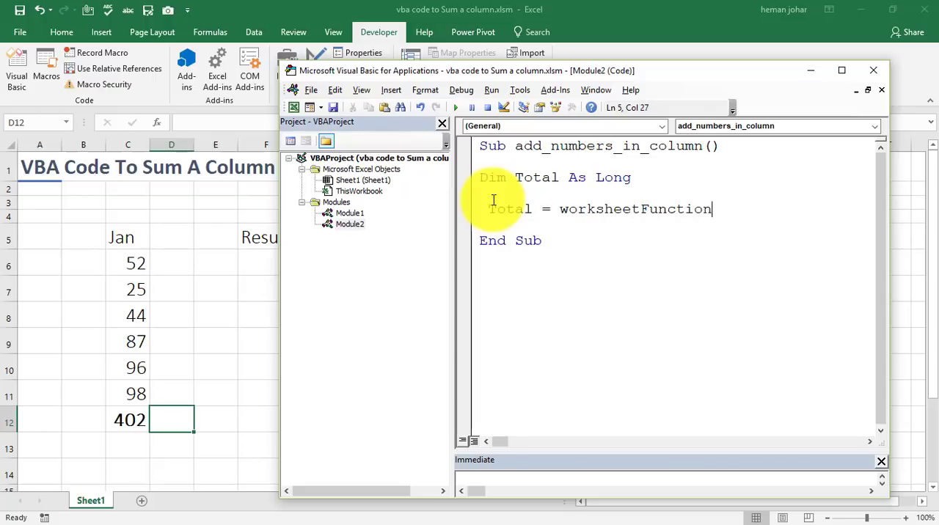
pyautogui.write('.sum')
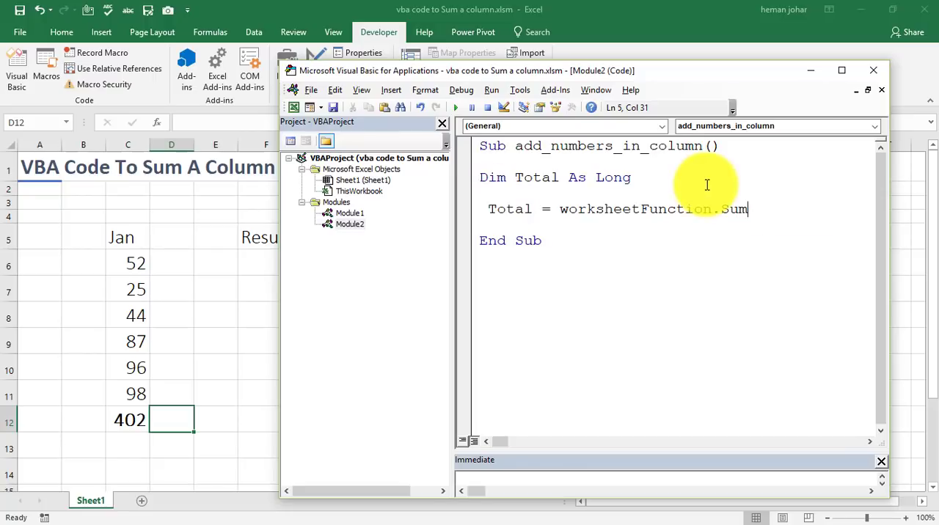
pyautogui.write('(')
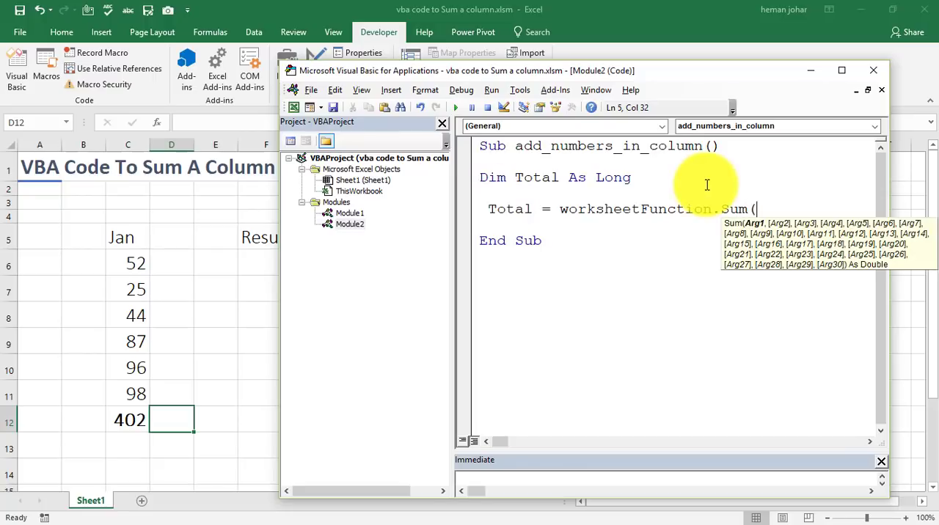
pyautogui.moveTo(726, 208)
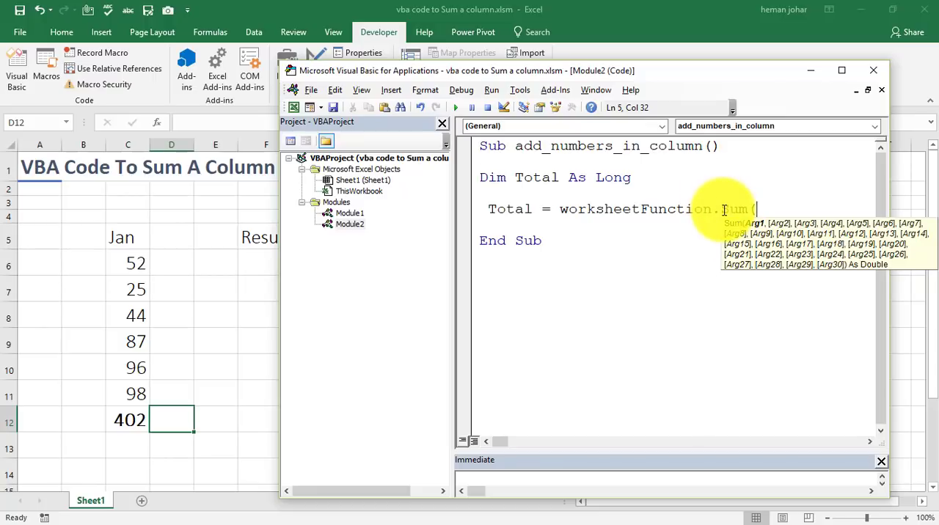
# Complete the sum with Range("c6:c11")) so Total holds the column sum.
pyautogui.write('range')
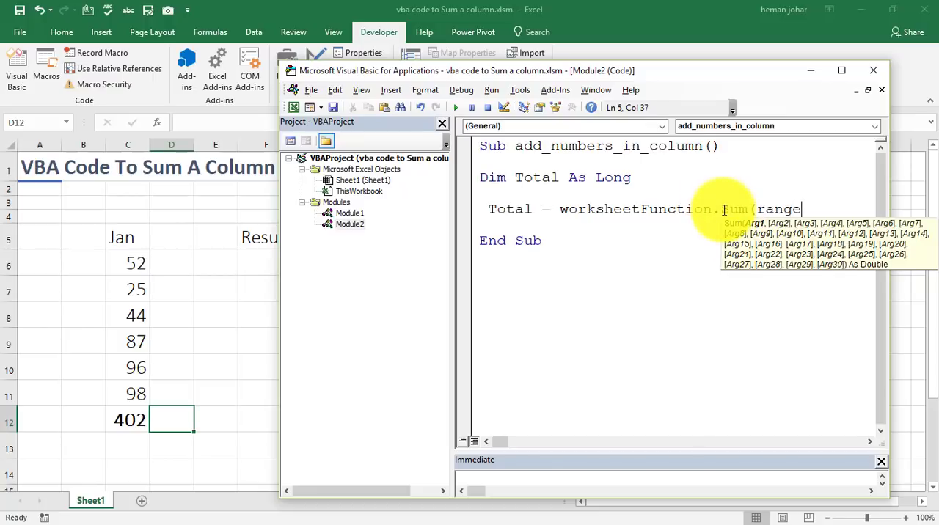
pyautogui.write('(')
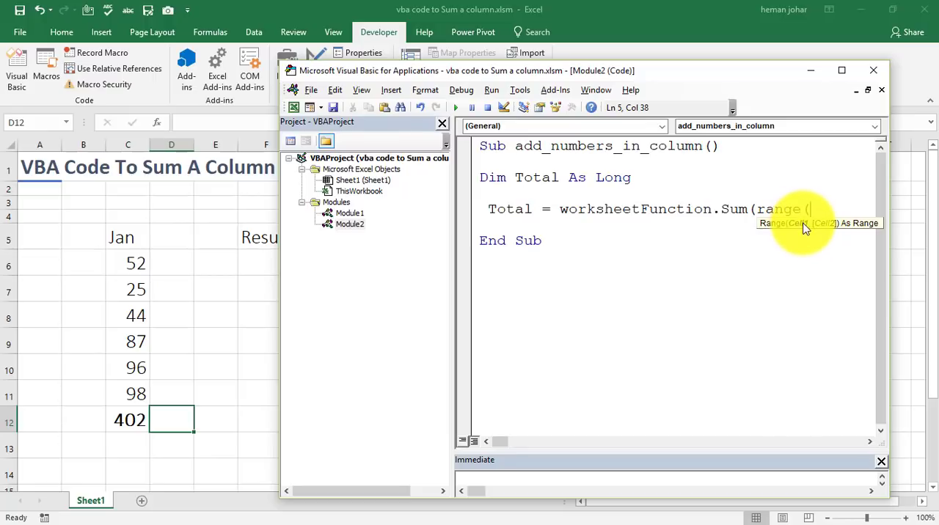
pyautogui.moveTo(797, 237)
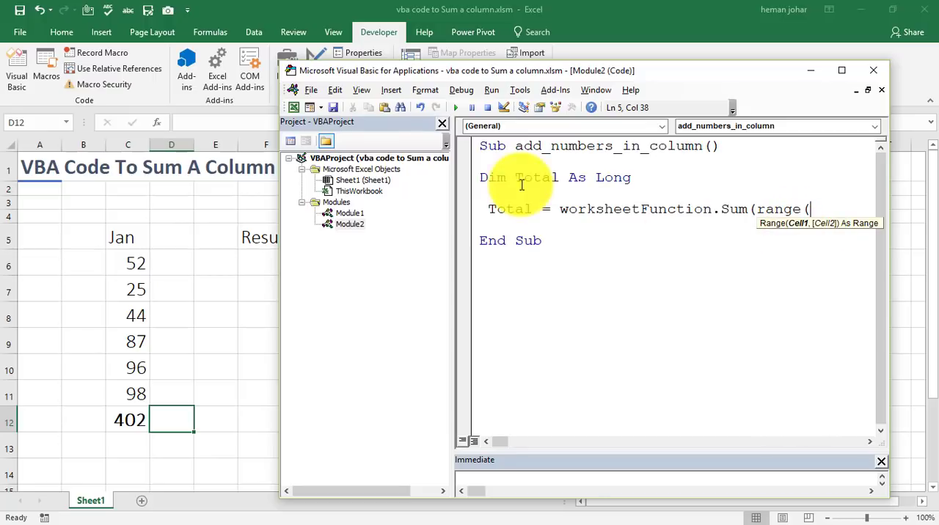
pyautogui.moveTo(134, 209)
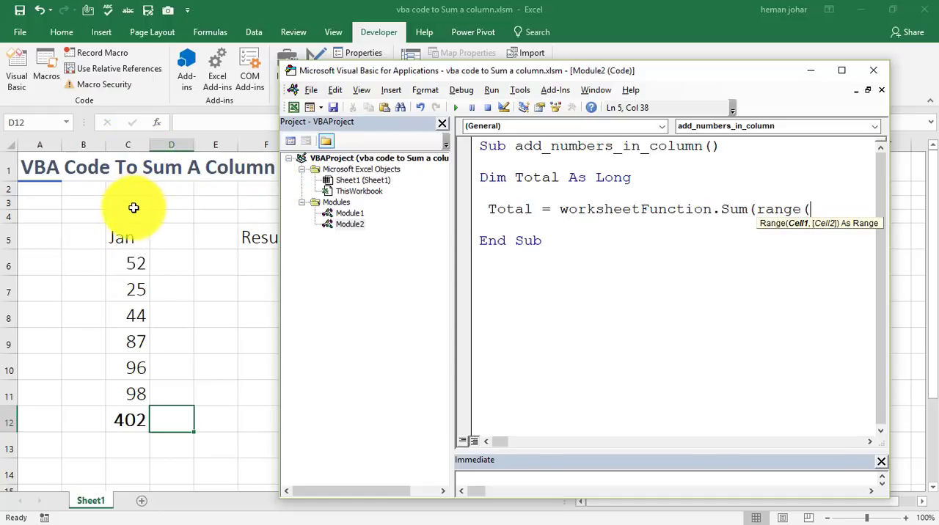
pyautogui.moveTo(22, 265)
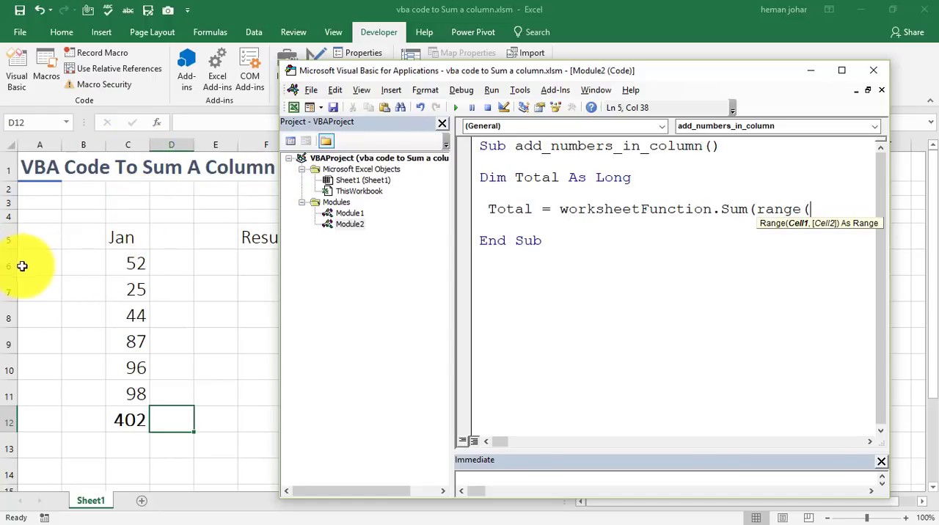
pyautogui.moveTo(108, 314)
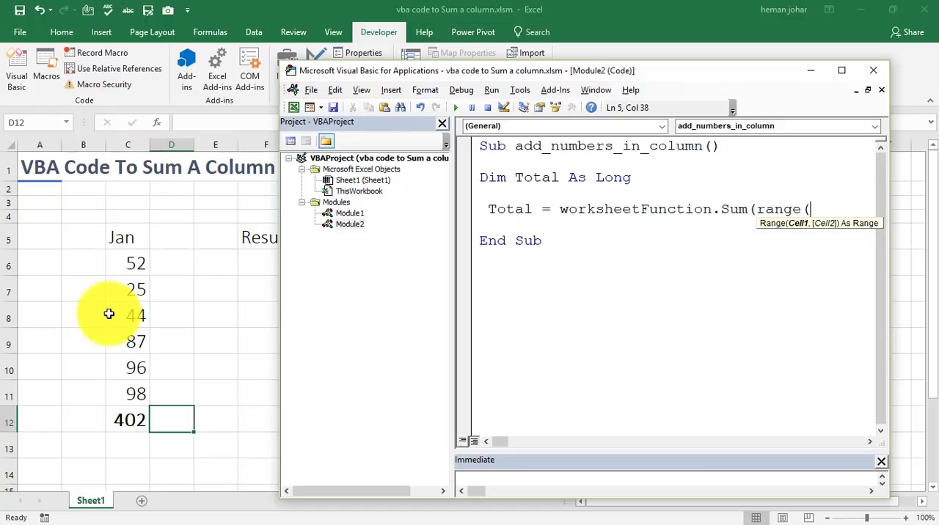
pyautogui.moveTo(496, 294)
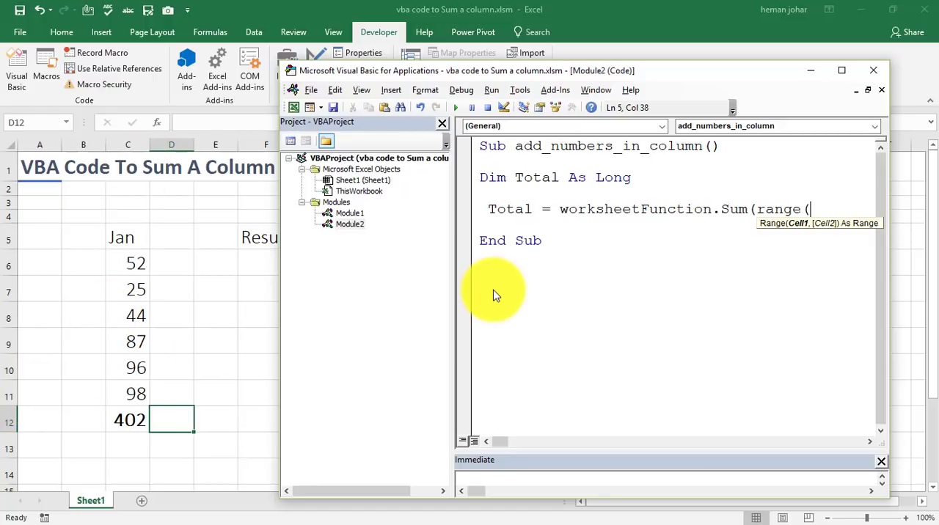
pyautogui.write('"')
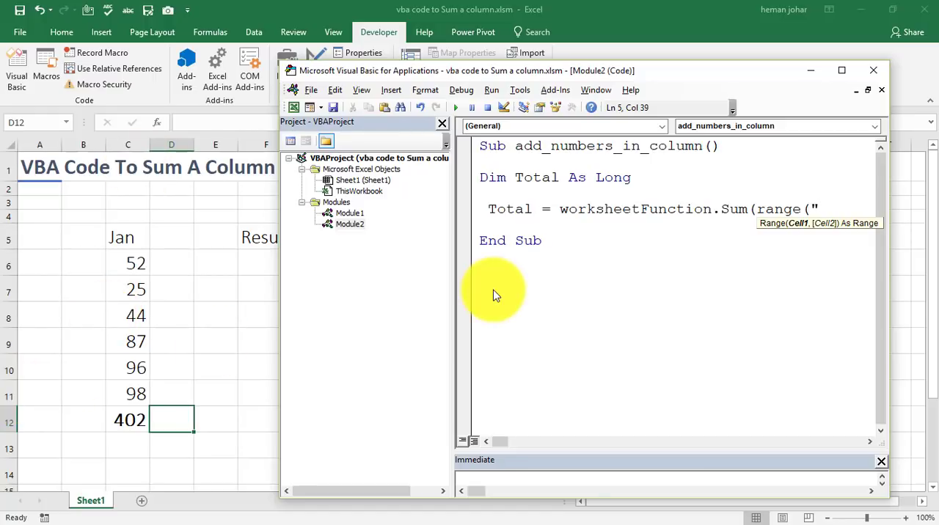
pyautogui.write('c6:')
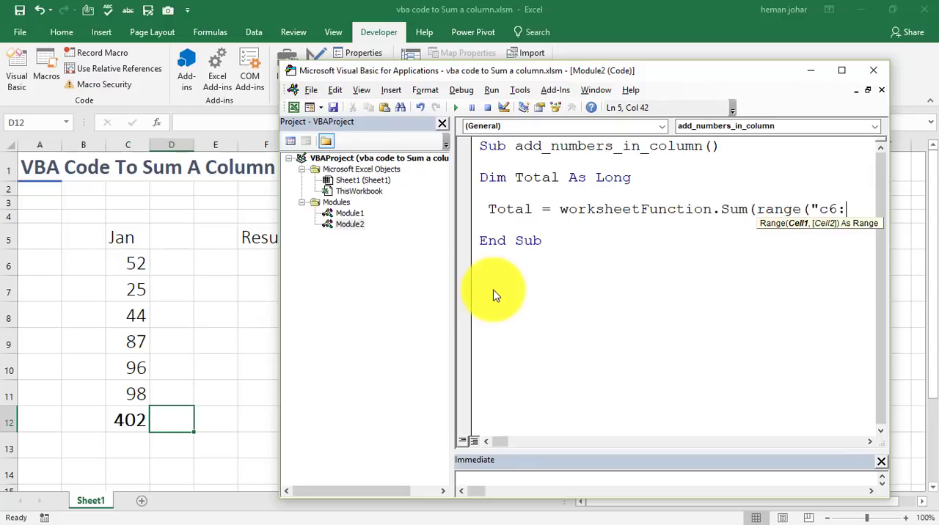
pyautogui.write('c11')
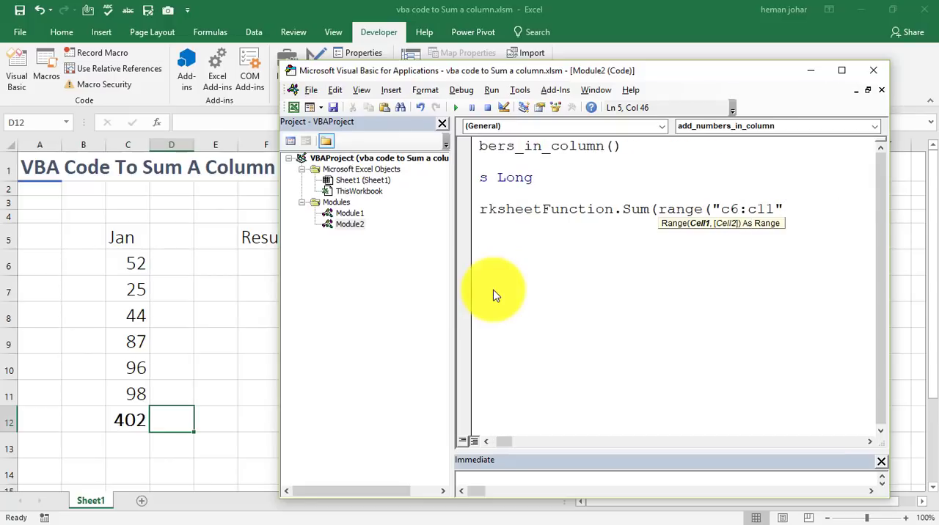
pyautogui.write('))')
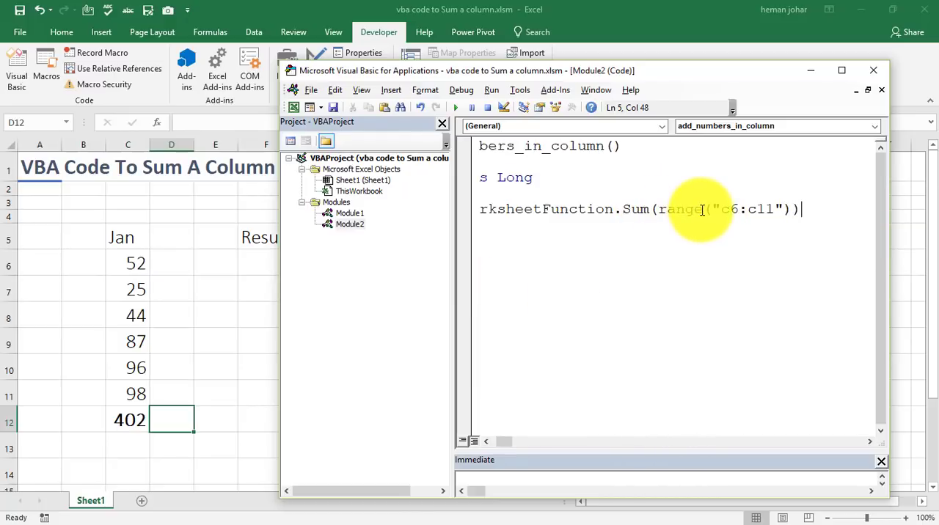
pyautogui.moveTo(805, 222)
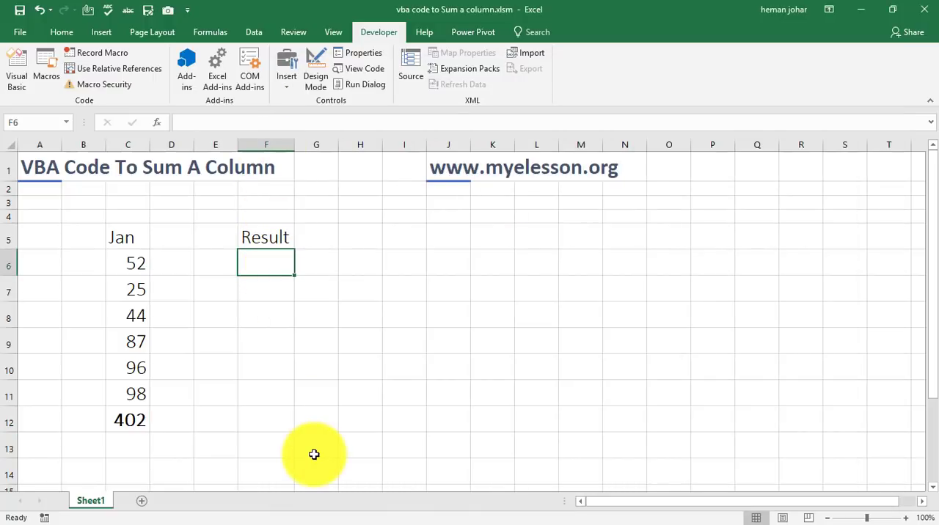
# On a new line after the sum, start the output reference Range("f6").
pyautogui.click(16, 66)
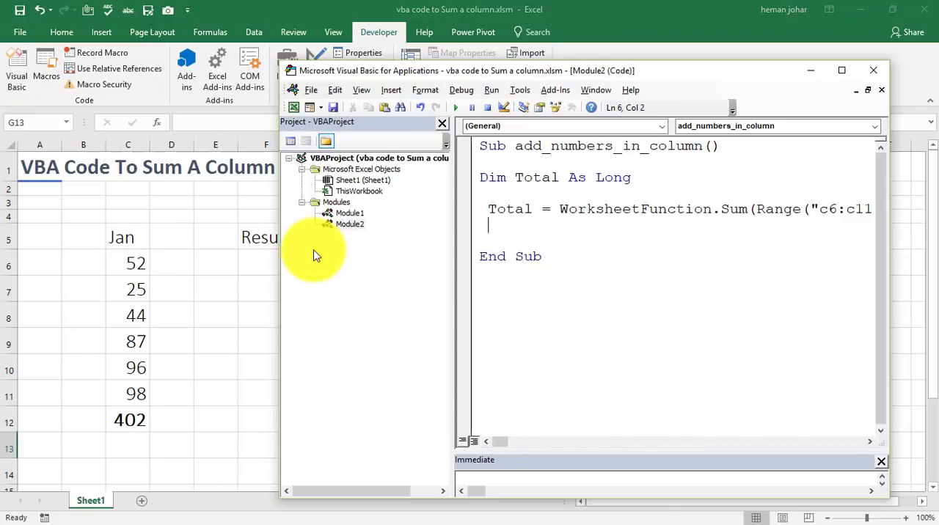
pyautogui.press('enter')
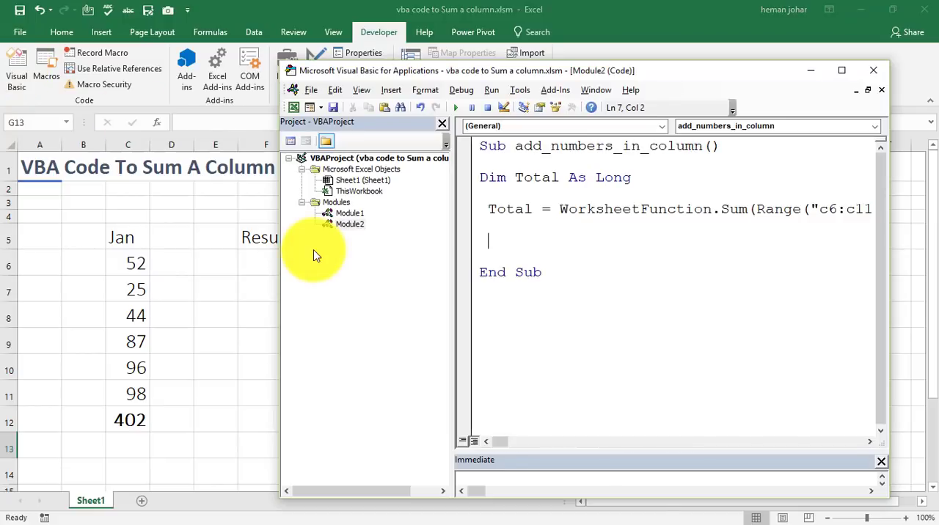
pyautogui.write('range')
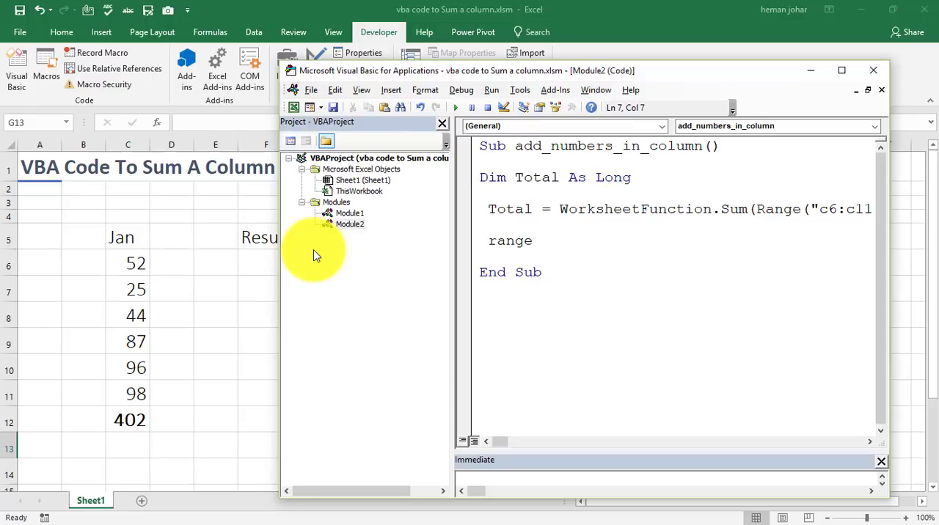
pyautogui.write('(')
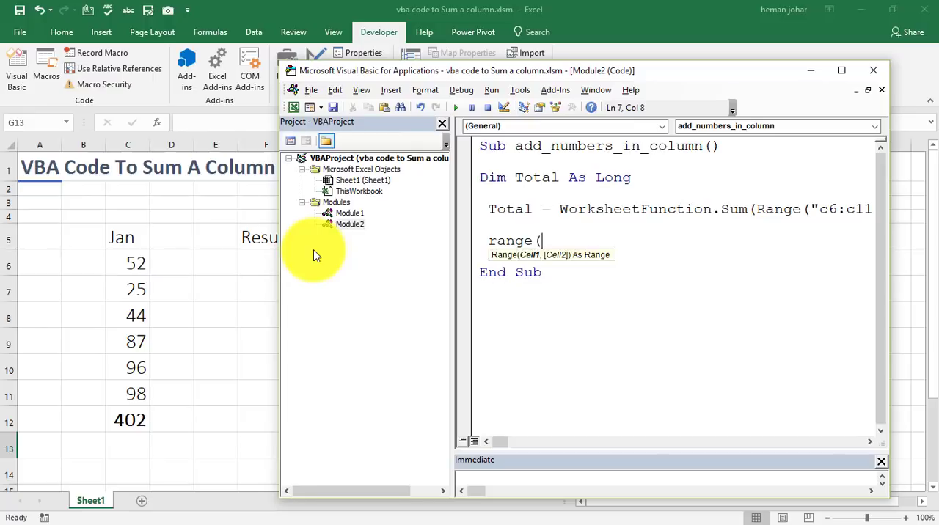
pyautogui.write('"f')
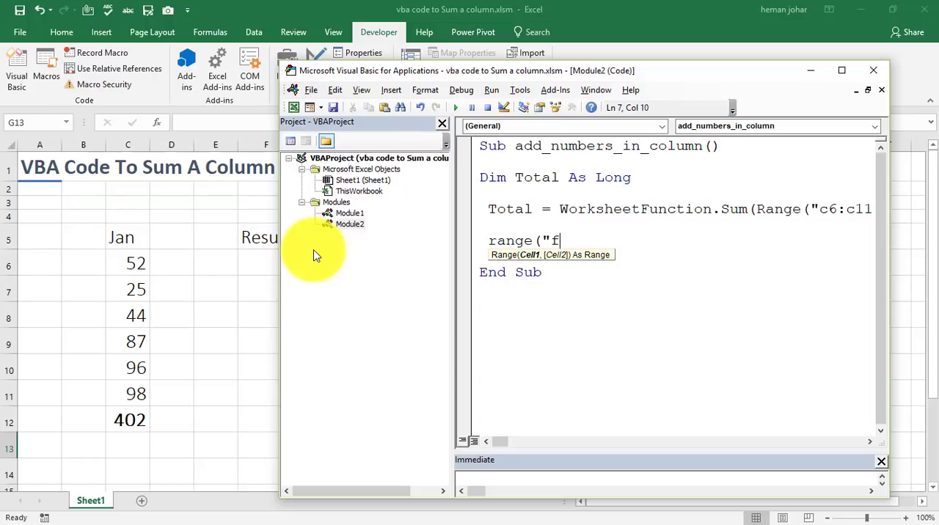
pyautogui.write("6')")
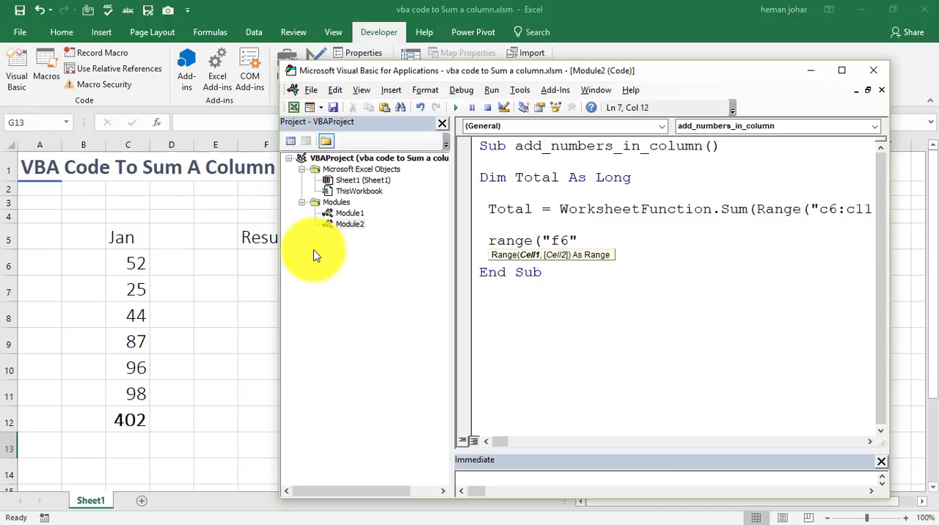
pyautogui.write(')')
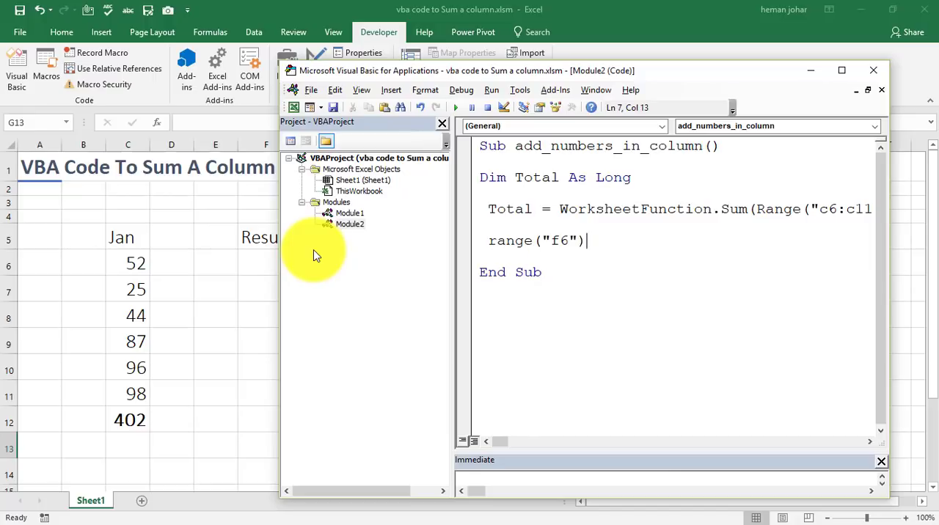
# Finish the line as Range("f6").Value = Total to write the result into F6.
pyautogui.write('.v')
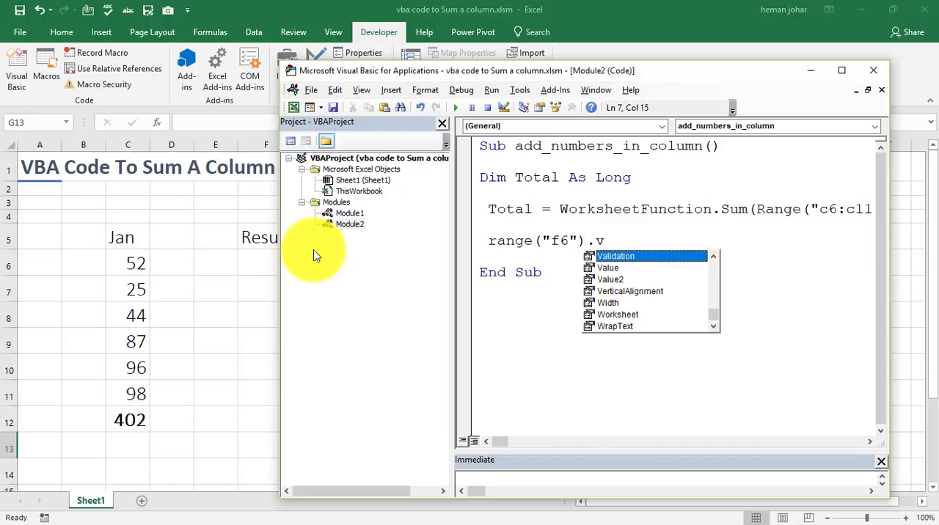
pyautogui.write('al')
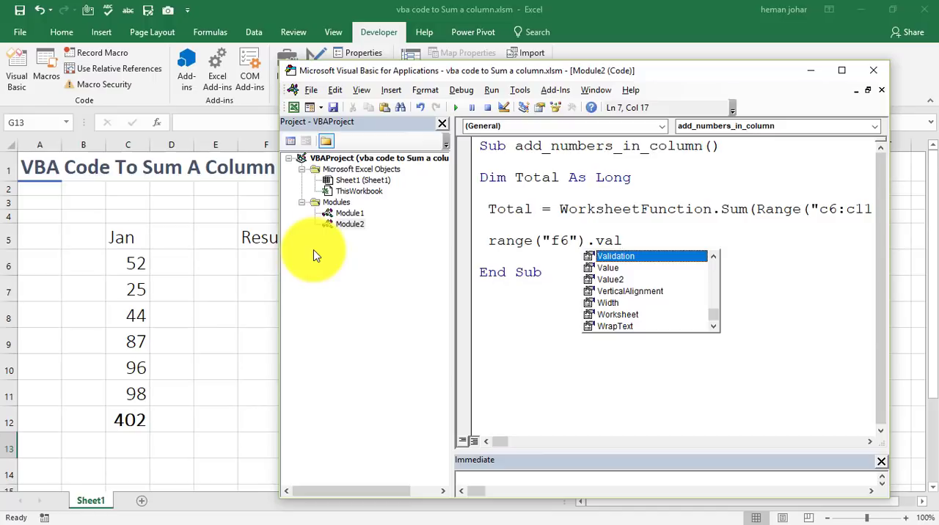
pyautogui.write('ue')
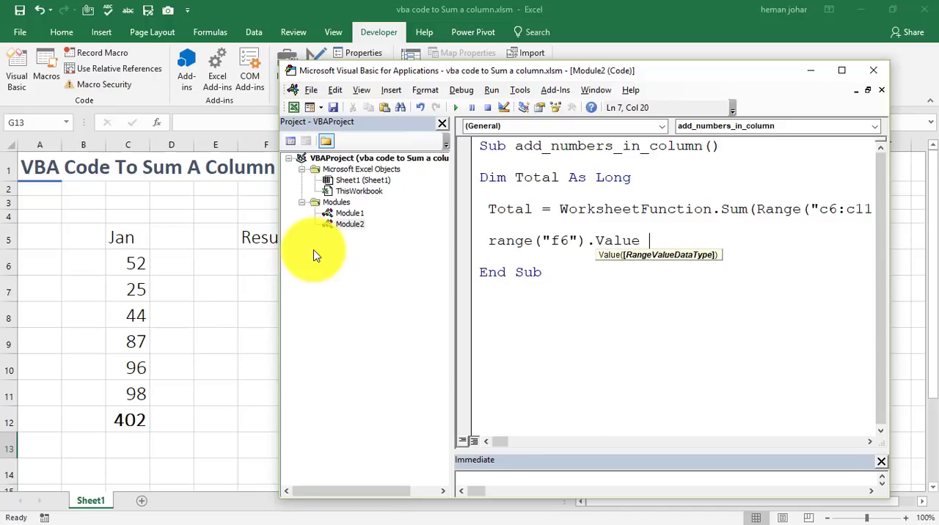
pyautogui.write('=')
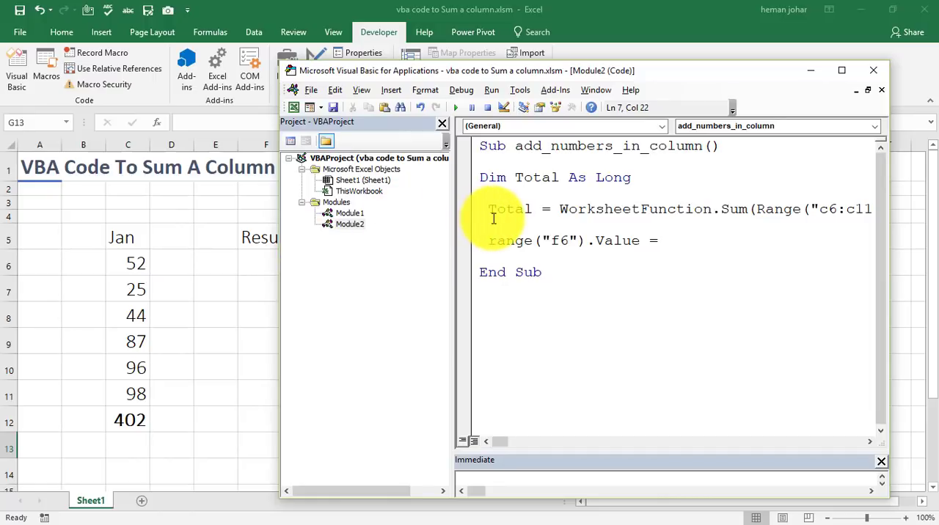
pyautogui.write('total')
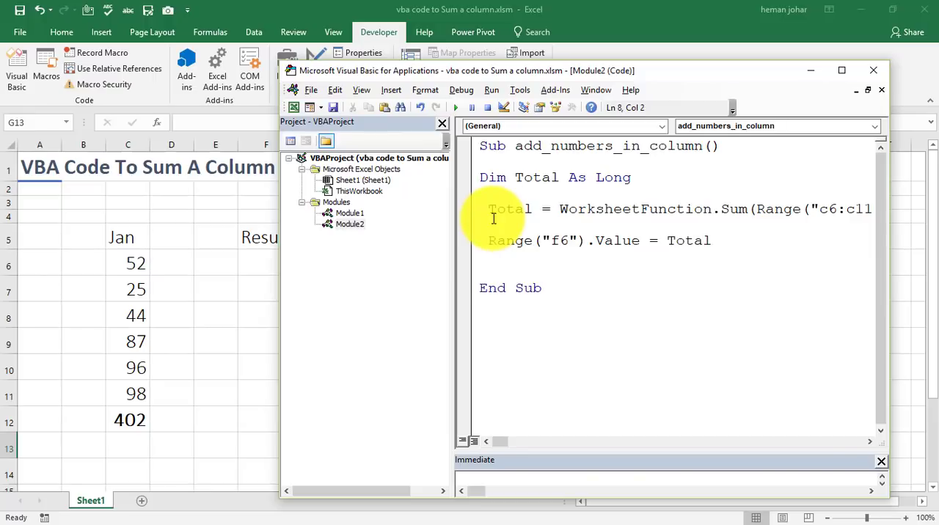
pyautogui.moveTo(490, 21)
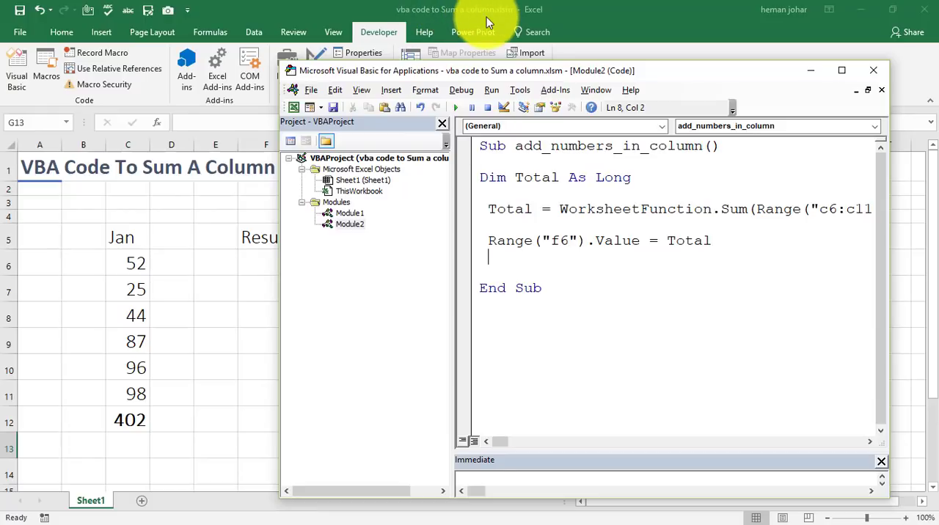
pyautogui.moveTo(491, 15)
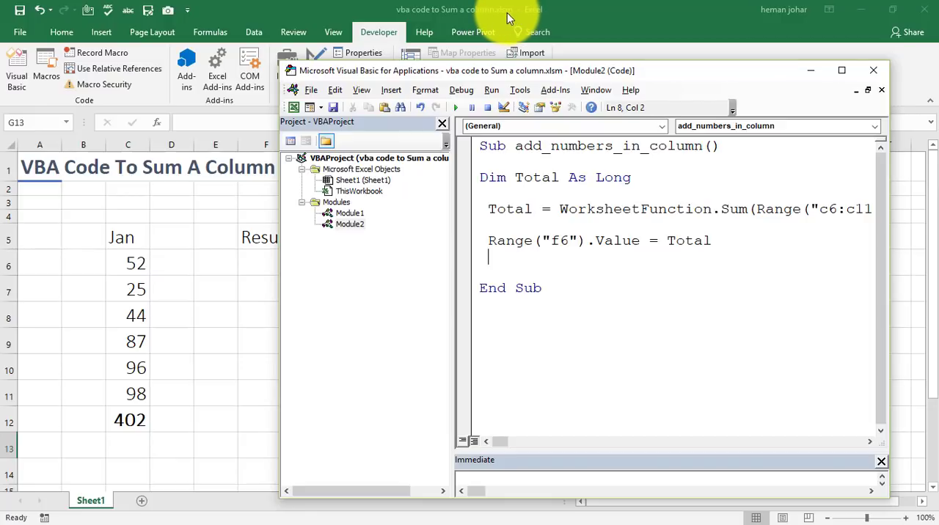
pyautogui.moveTo(506, 17)
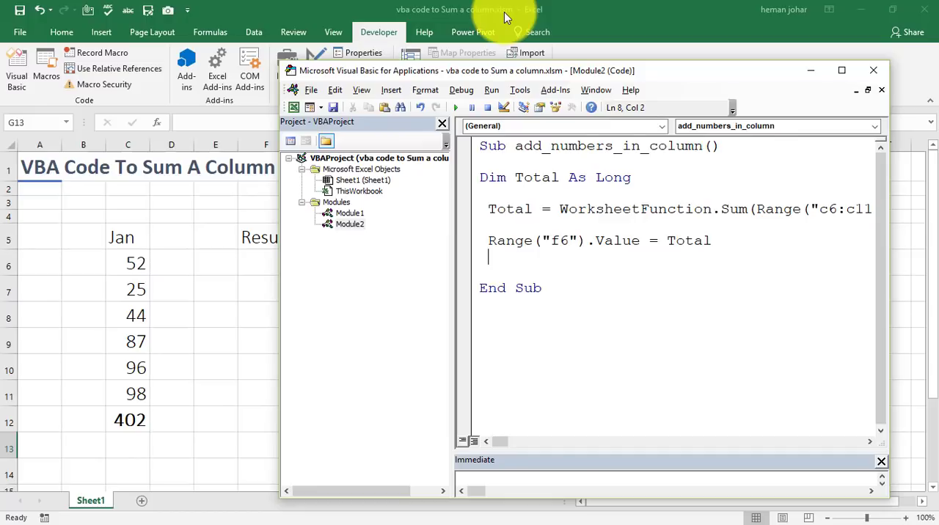
pyautogui.moveTo(619, 332)
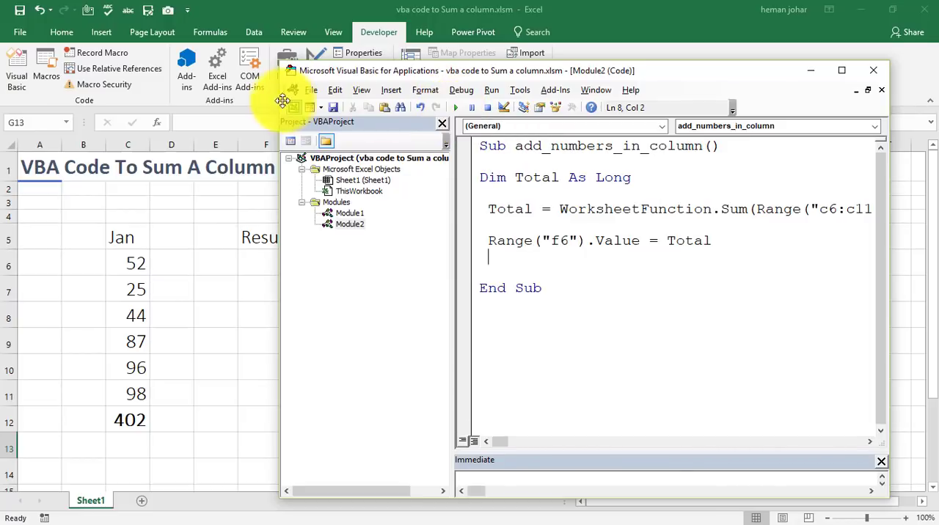
pyautogui.moveTo(631, 90)
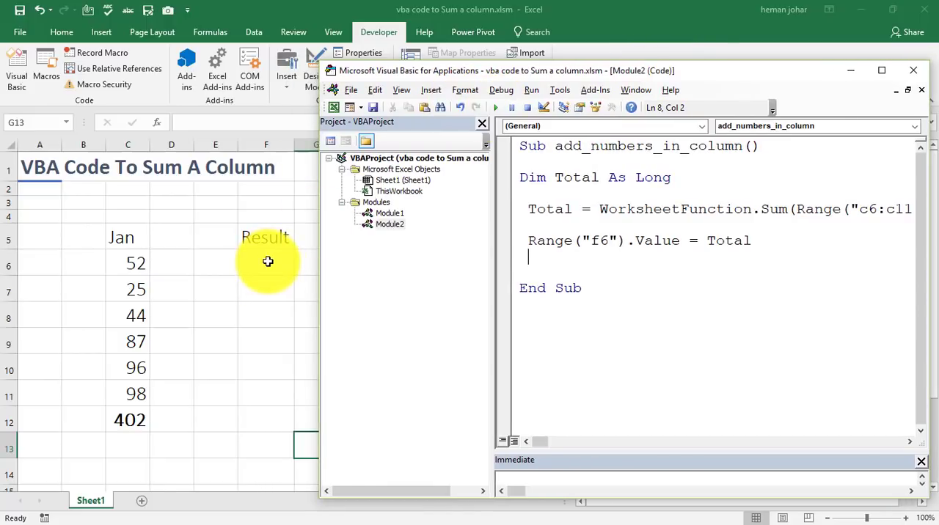
pyautogui.moveTo(135, 358)
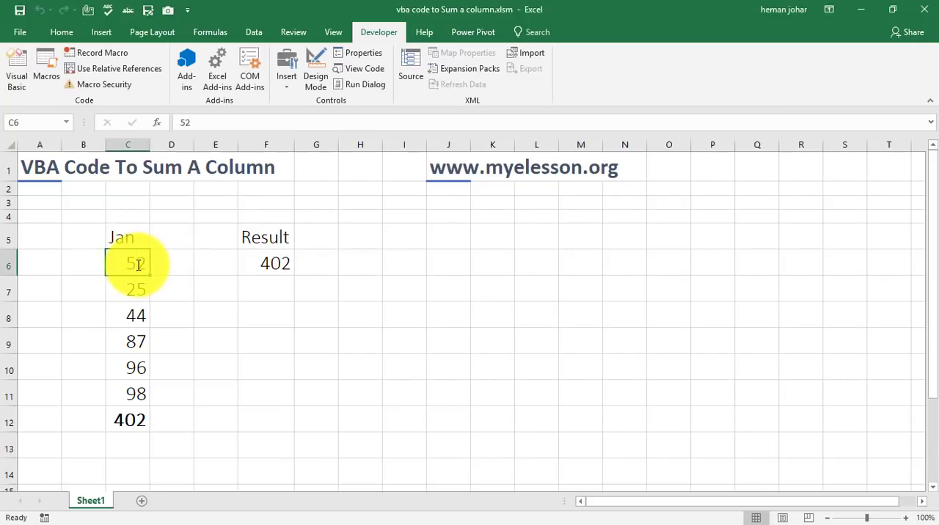
# Set C6 to 500, making the column total 850, and return to the macro code.
pyautogui.write('500')
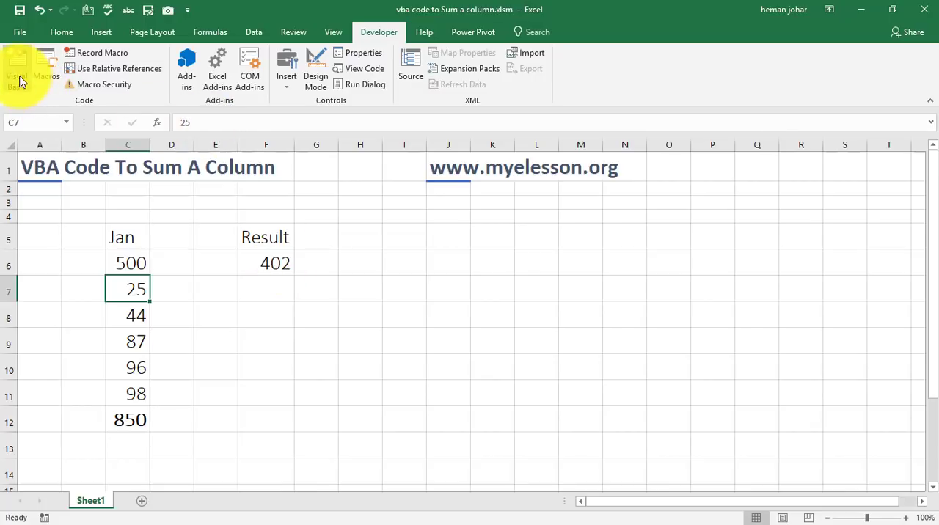
pyautogui.click(16, 70)
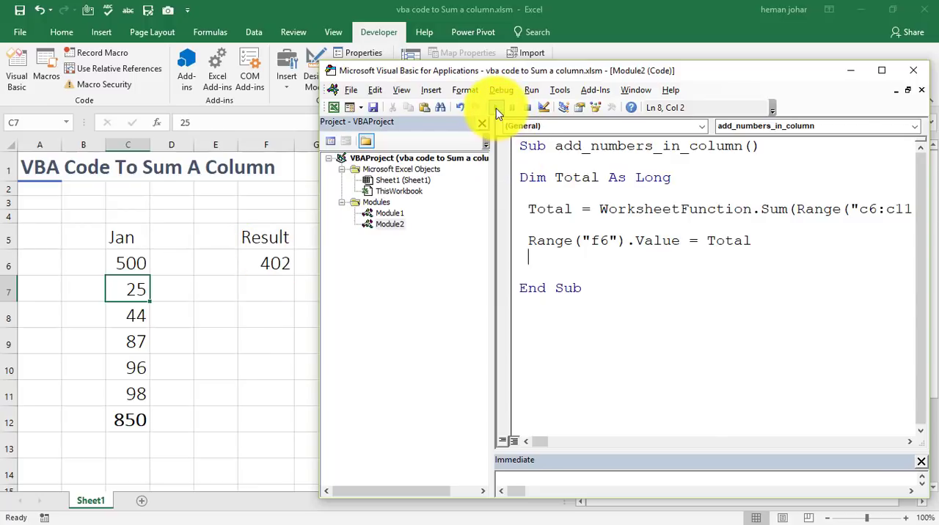
pyautogui.click(496, 107)
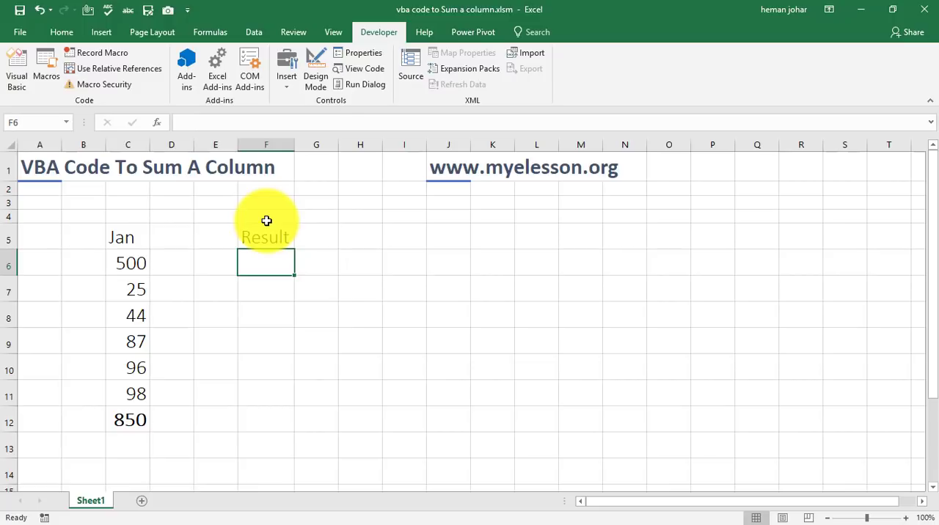
pyautogui.moveTo(212, 183)
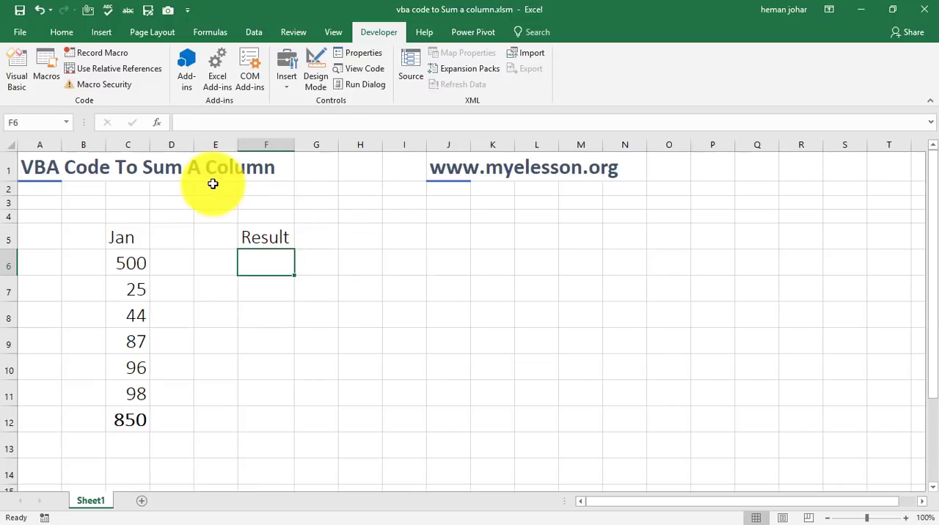
# Run add_numbers_in_column from the Macros dialog so F6 shows 850.
pyautogui.click(46, 71)
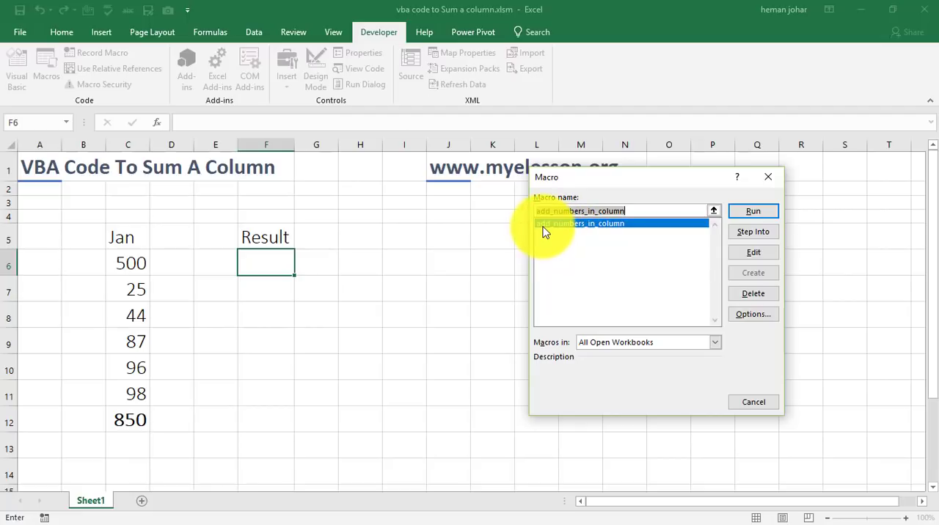
pyautogui.moveTo(552, 233)
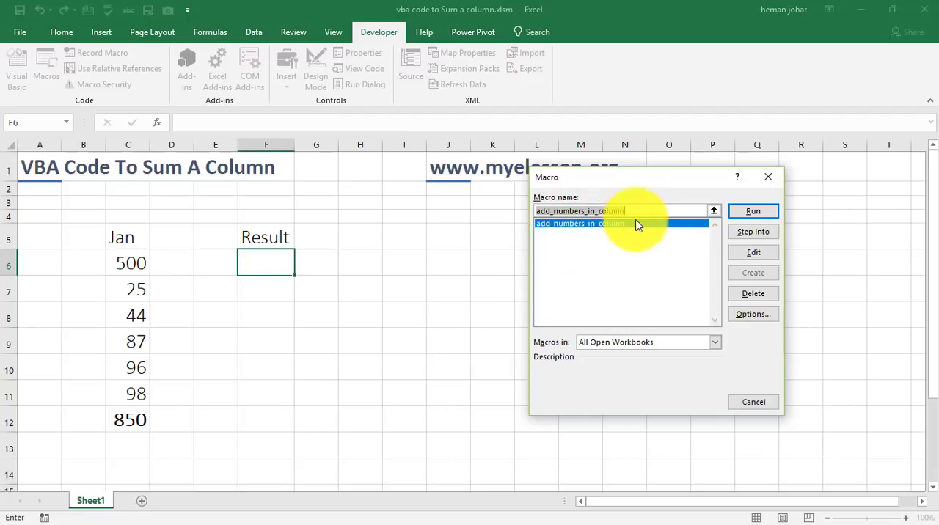
pyautogui.click(753, 211)
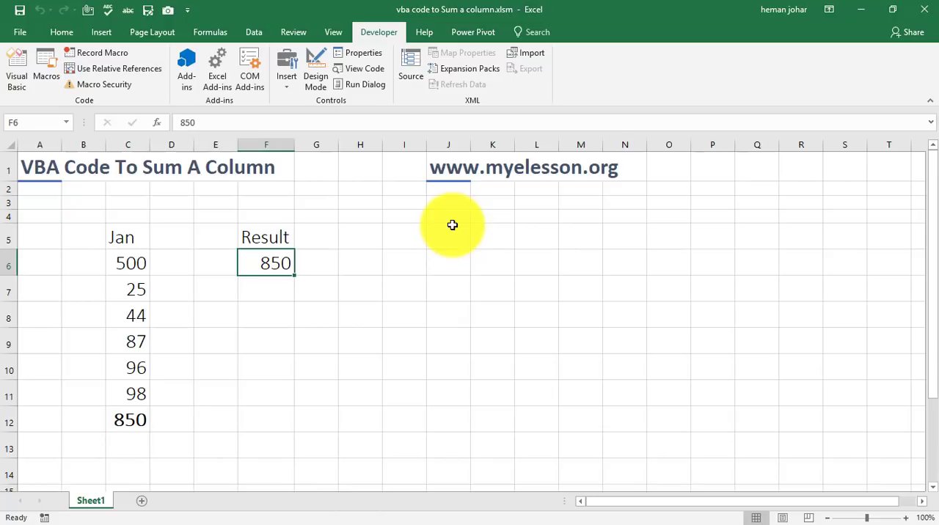
pyautogui.moveTo(106, 354)
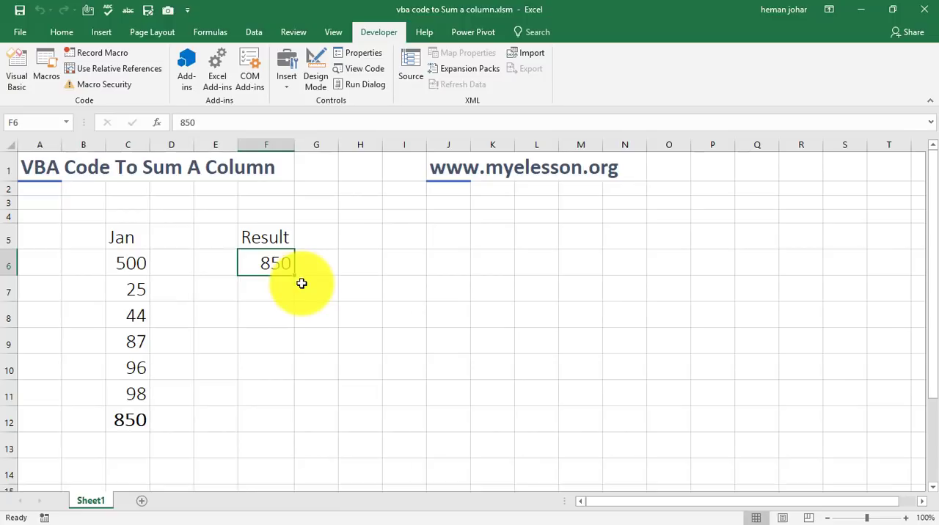
pyautogui.moveTo(492, 200)
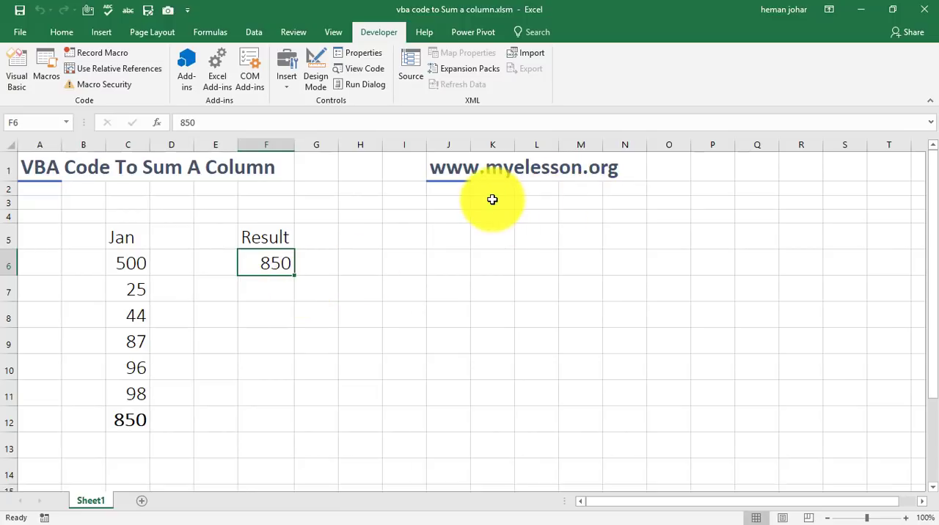
pyautogui.moveTo(602, 171)
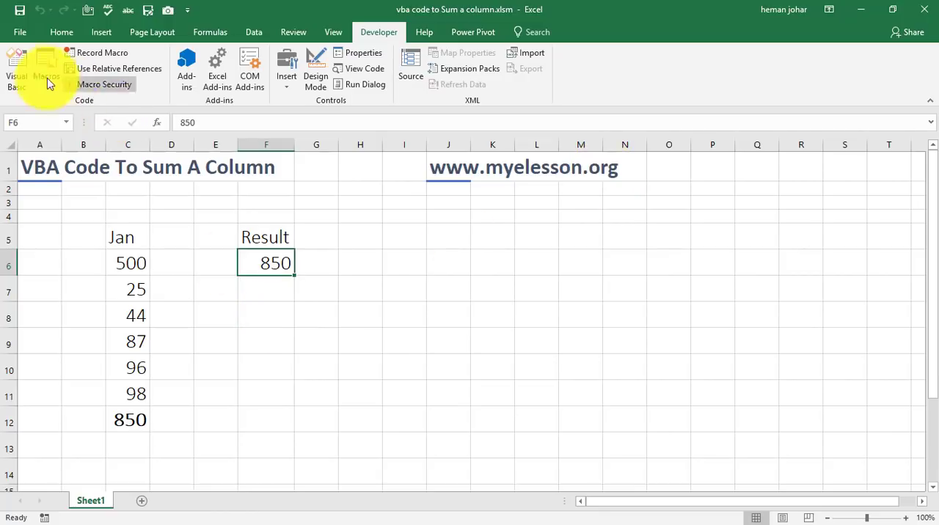
# Reopen the VBA editor beside the sheet showing 850 in F6.
pyautogui.click(16, 66)
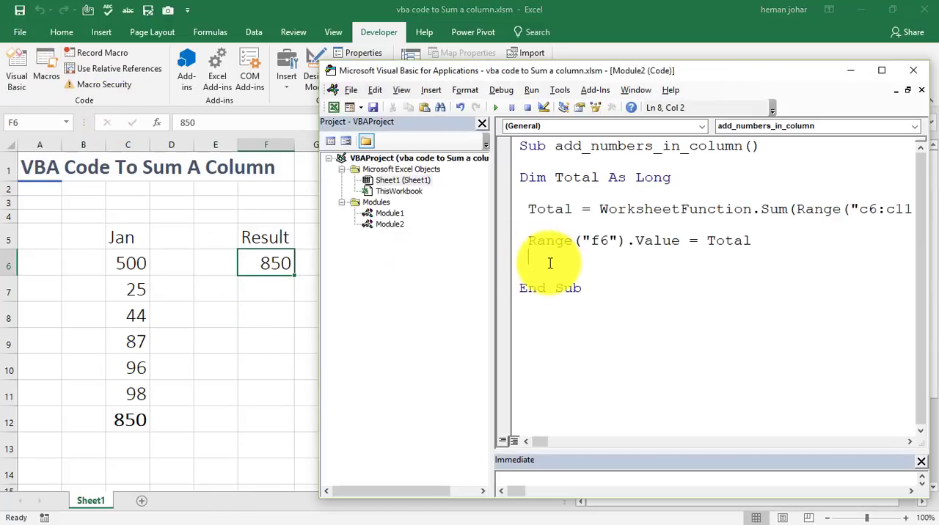